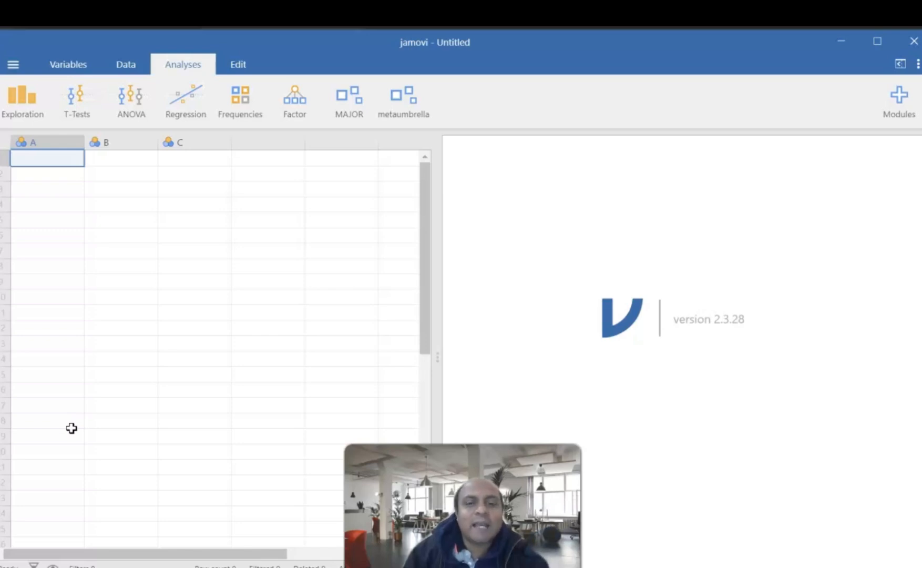
pyautogui.moveTo(394, 347)
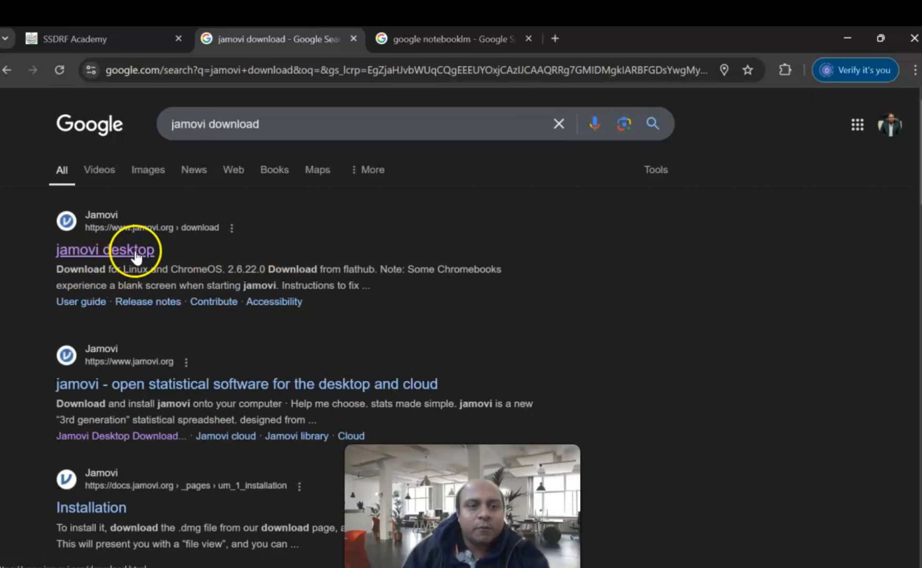
# Go to the jamovi Desktop download page and scroll to the Windows 2.3.28 solid and 2.6.22 current releases.
pyautogui.click(107, 249)
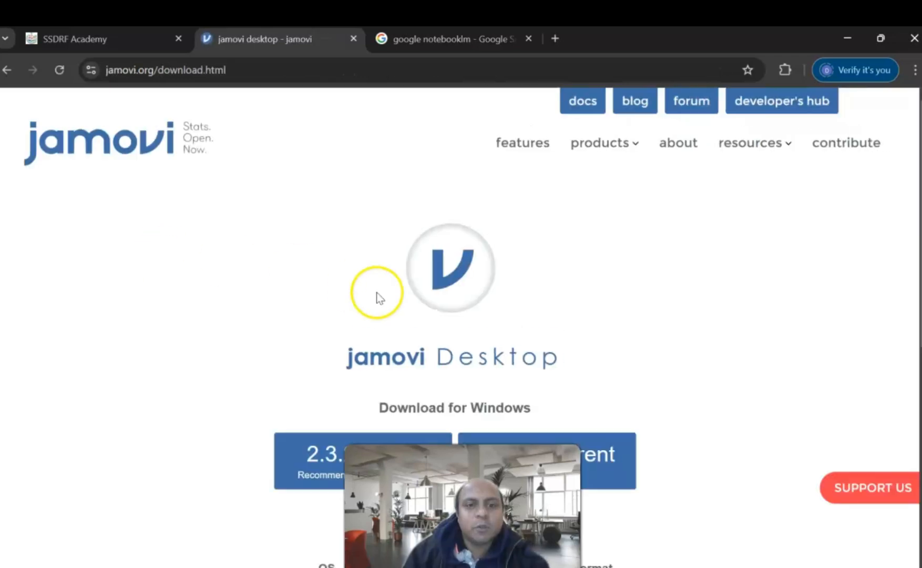
pyautogui.scroll(-3)
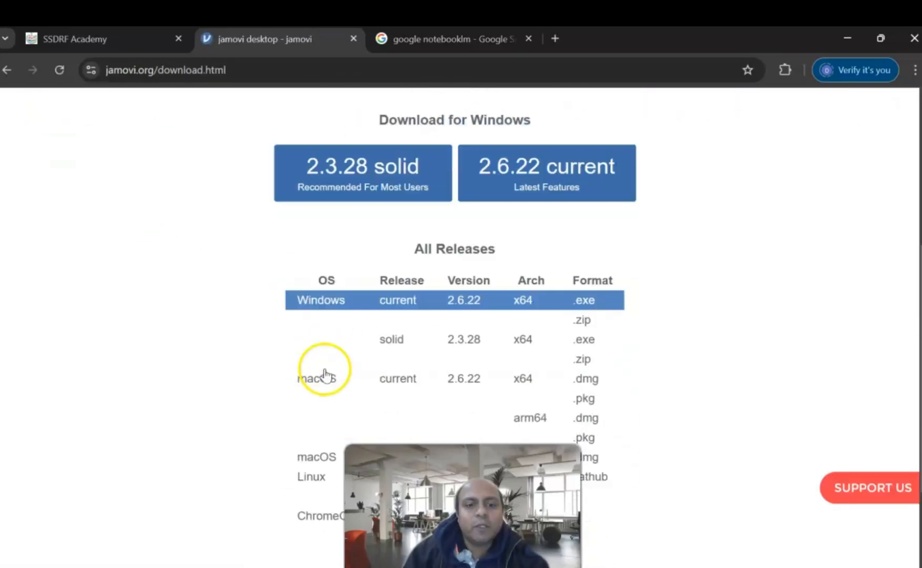
pyautogui.scroll(-3)
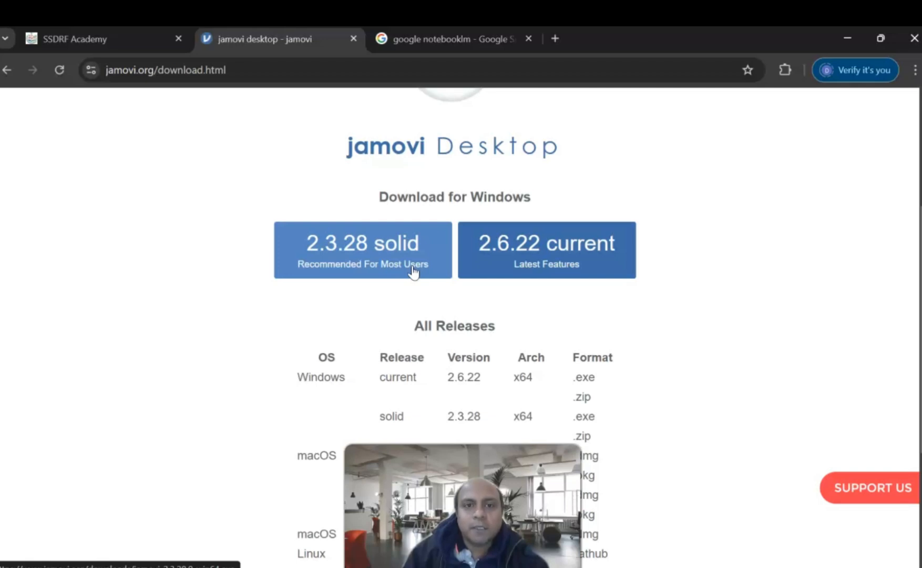
pyautogui.moveTo(663, 500)
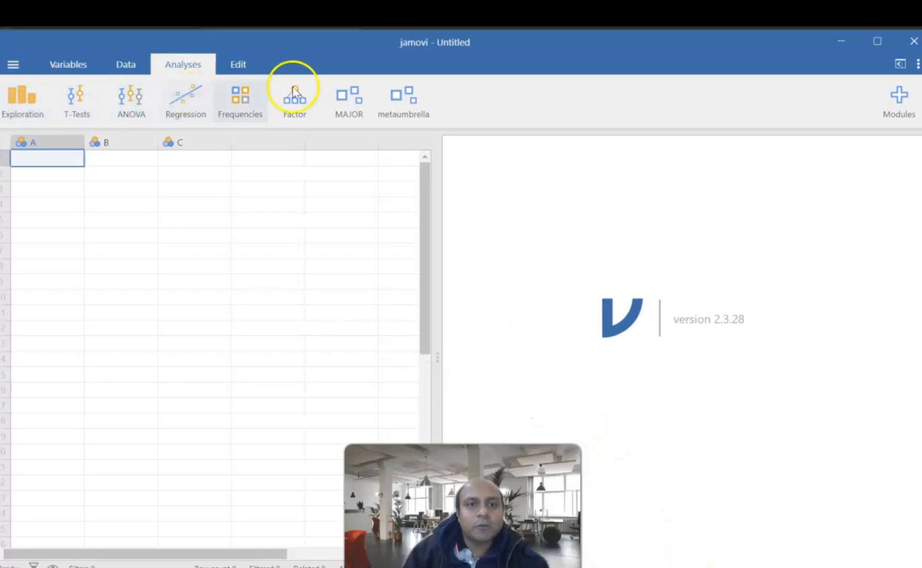
pyautogui.moveTo(634, 61)
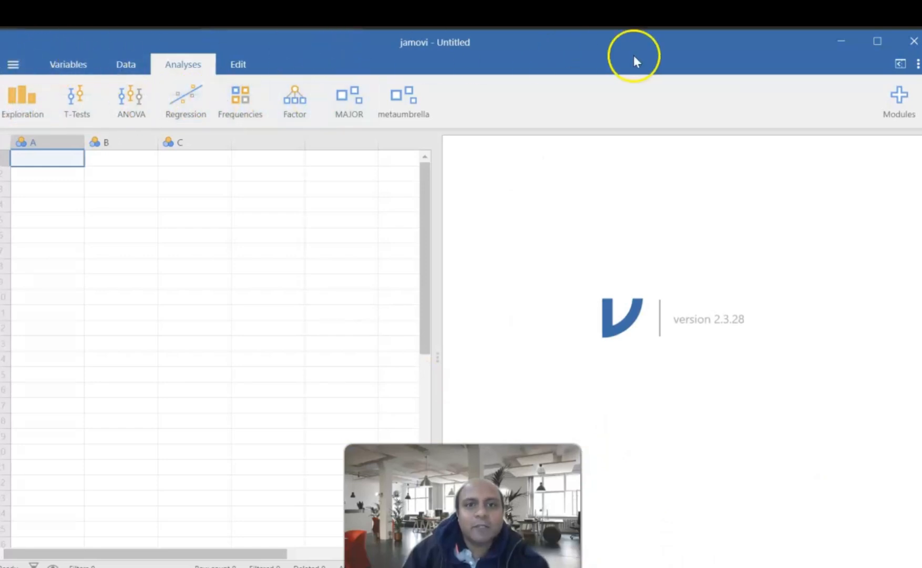
pyautogui.moveTo(377, 340)
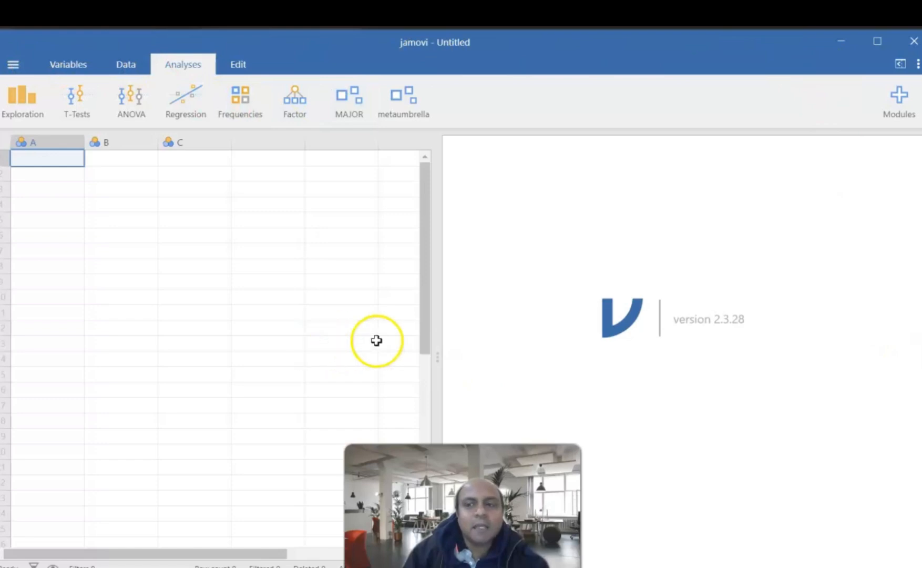
pyautogui.click(899, 95)
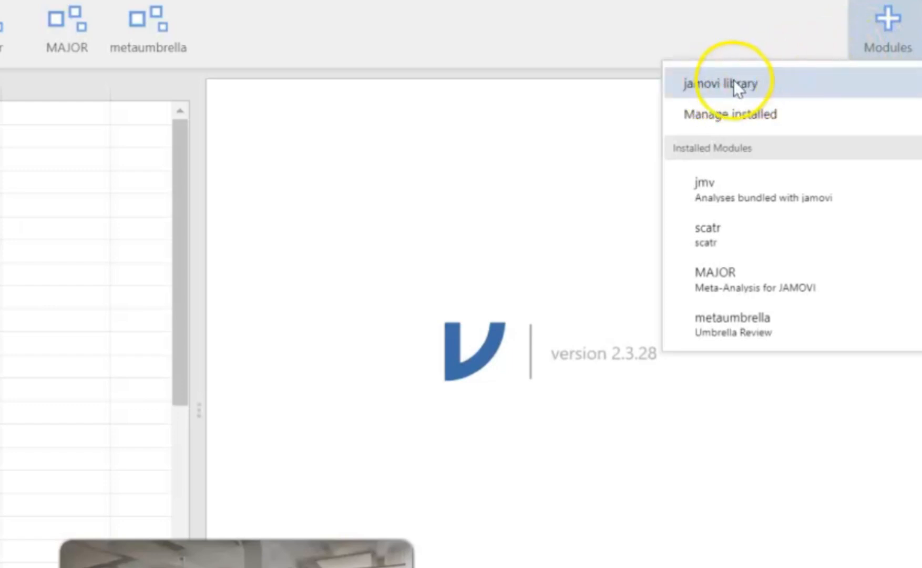
# Search the jamovi library for 'meta' to list MAJOR and metaumbrella, both installed.
pyautogui.click(720, 81)
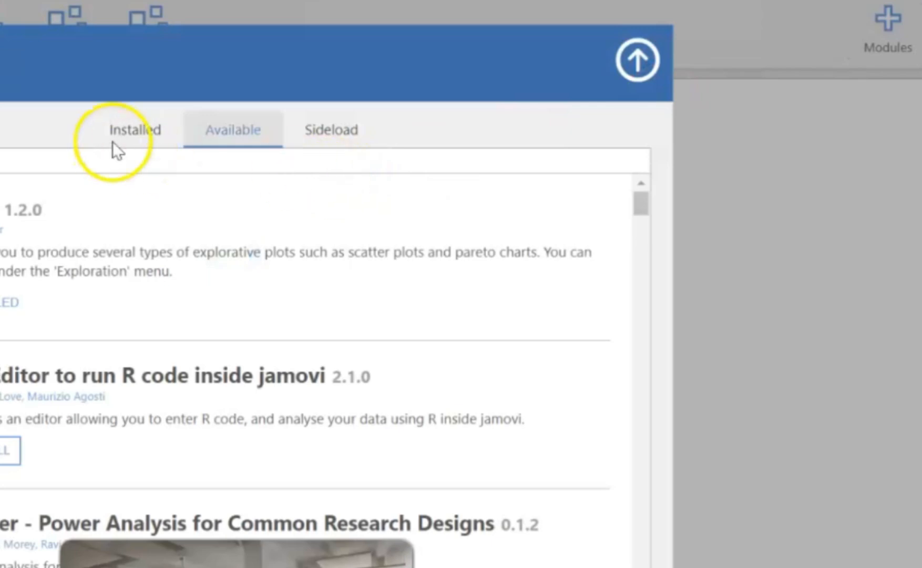
pyautogui.write('meta')
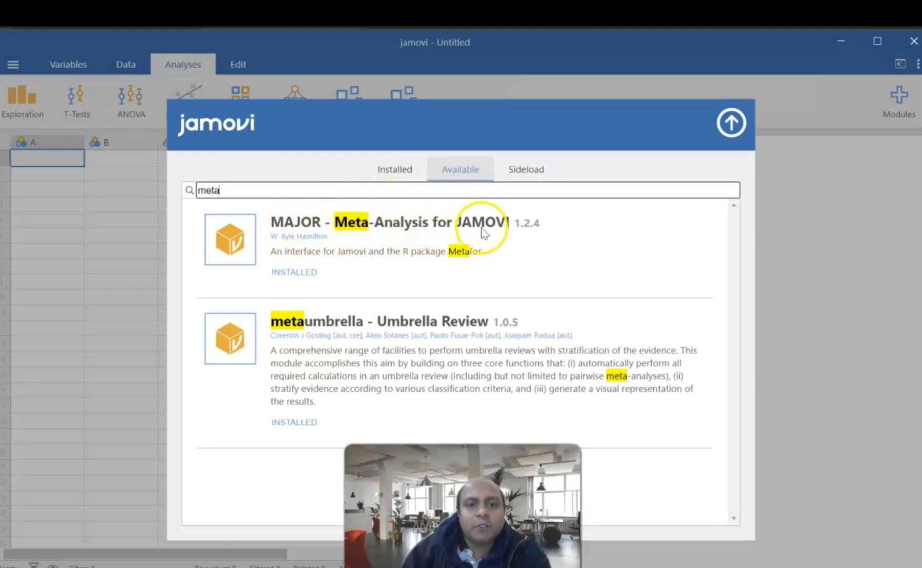
pyautogui.moveTo(299, 332)
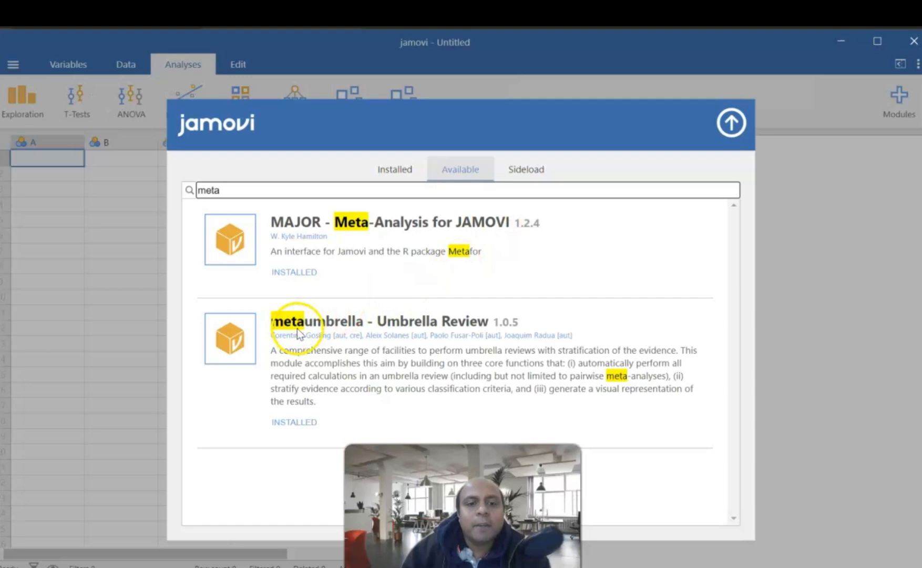
pyautogui.moveTo(465, 328)
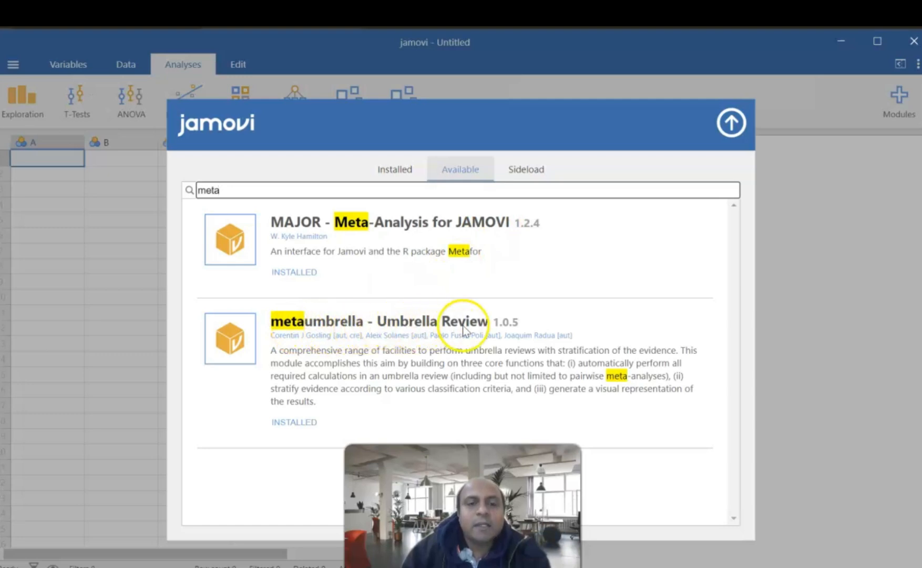
pyautogui.moveTo(427, 307)
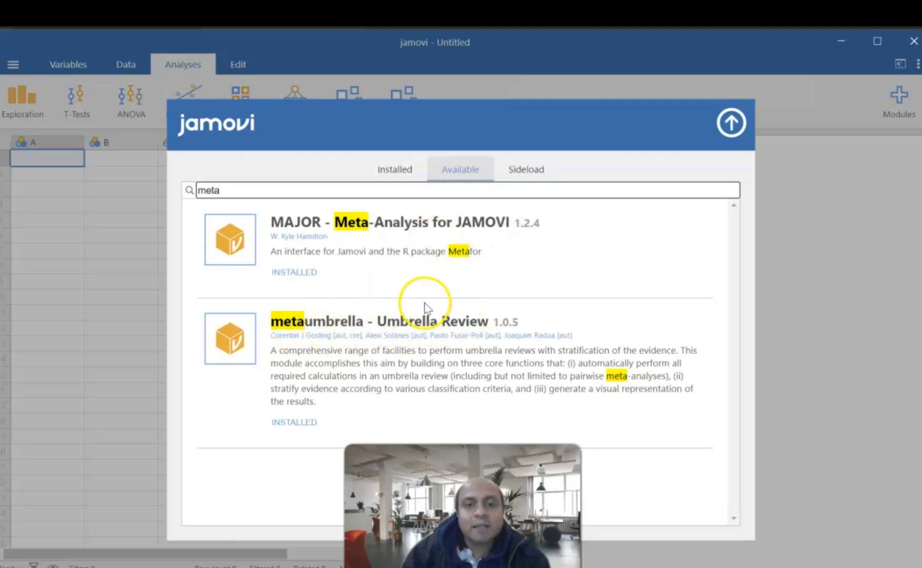
pyautogui.moveTo(371, 293)
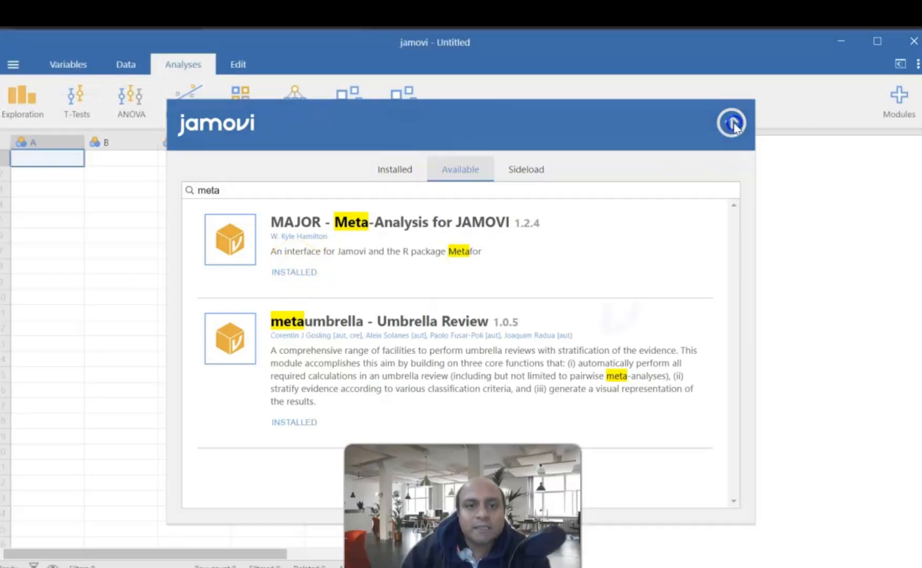
# Close the jamovi module library to return to the data sheet.
pyautogui.click(732, 122)
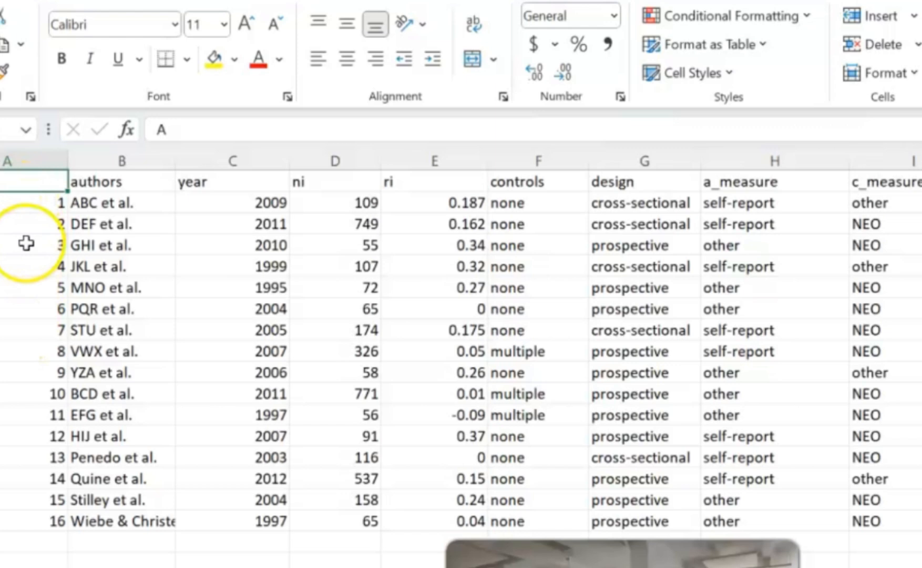
pyautogui.moveTo(47, 296)
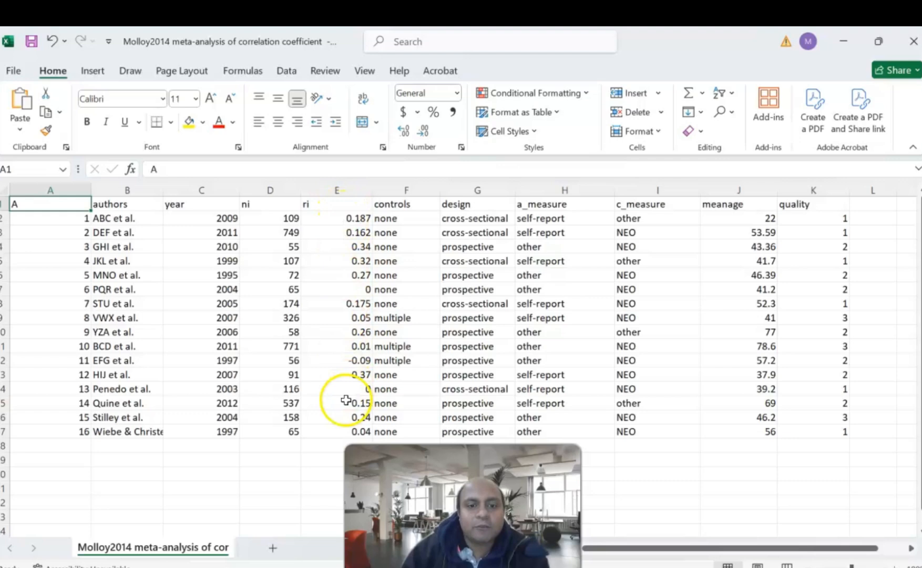
pyautogui.moveTo(347, 416)
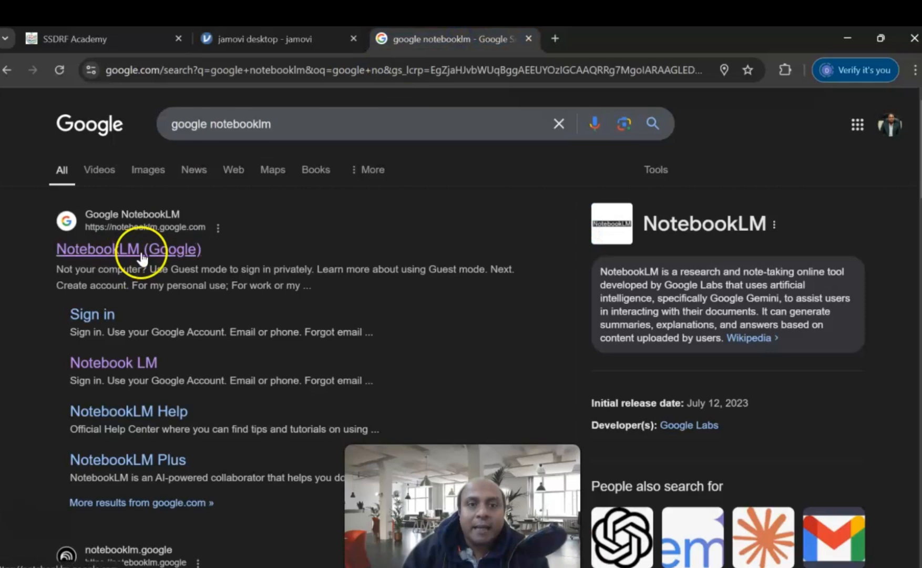
# Create a new untitled NotebookLM notebook, then return to the jamovi download tab.
pyautogui.click(127, 248)
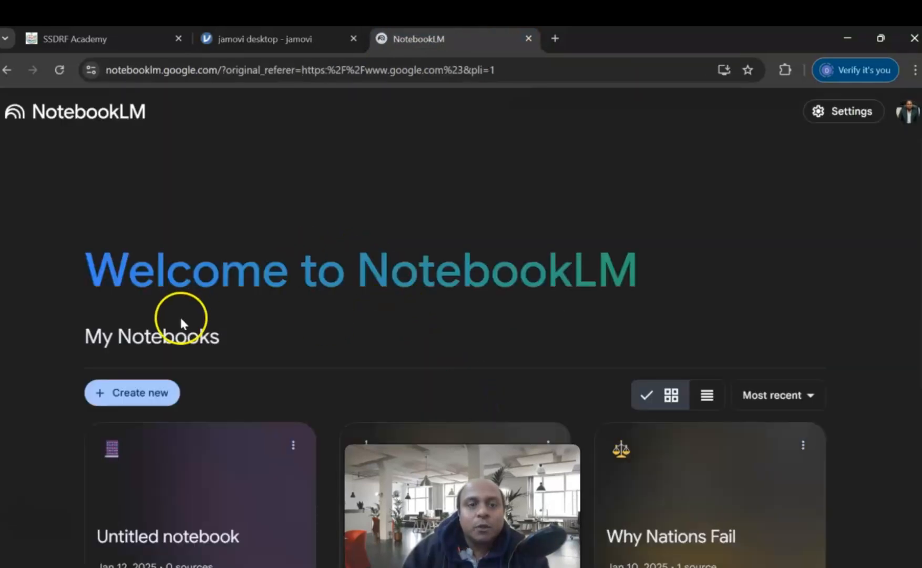
pyautogui.click(131, 392)
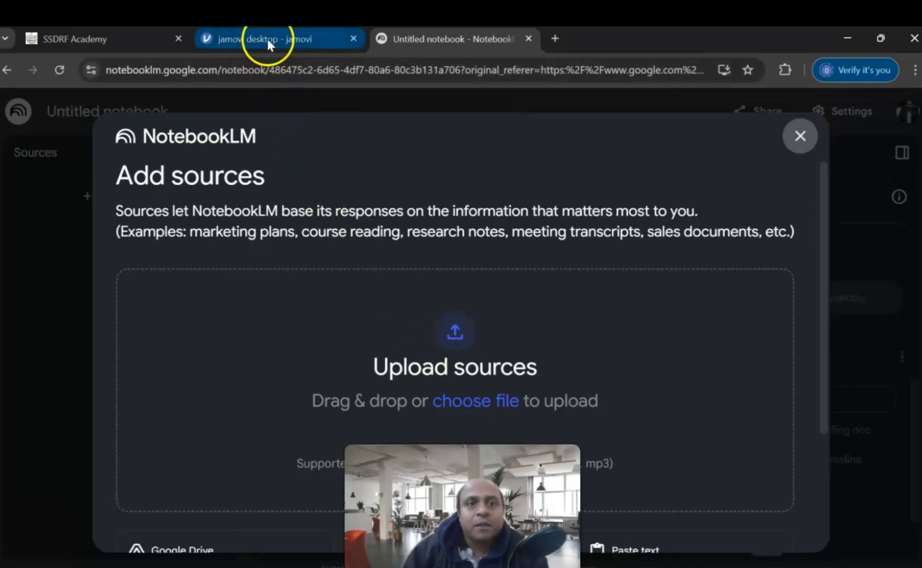
pyautogui.click(267, 39)
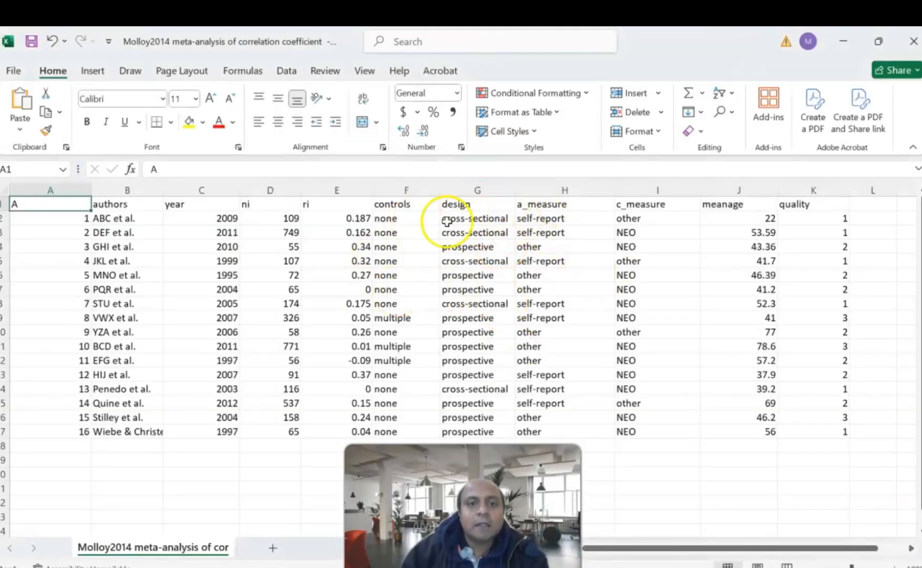
pyautogui.moveTo(339, 210)
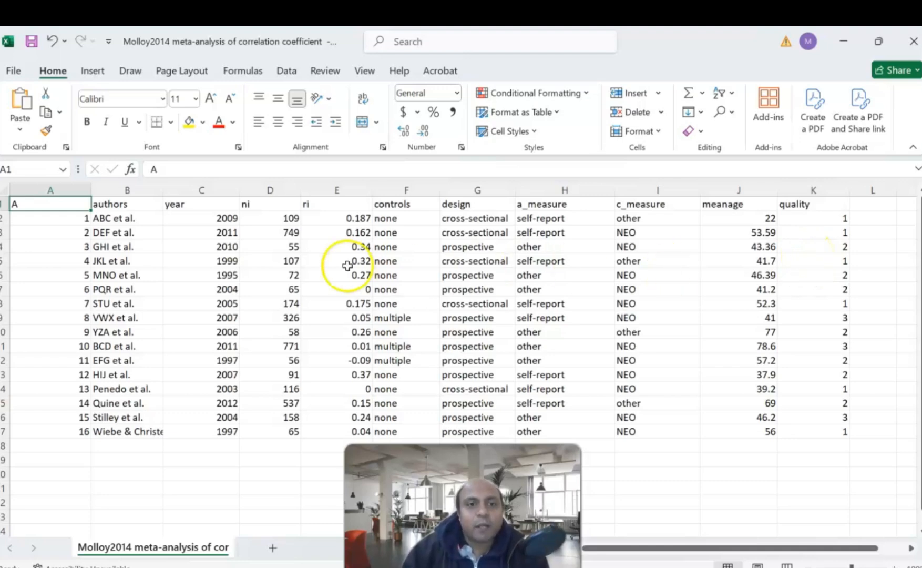
# Highlight the ri and ni columns of the Molloy2014 sheet in Excel for review.
pyautogui.moveTo(201, 204); pyautogui.dragTo(337, 346)
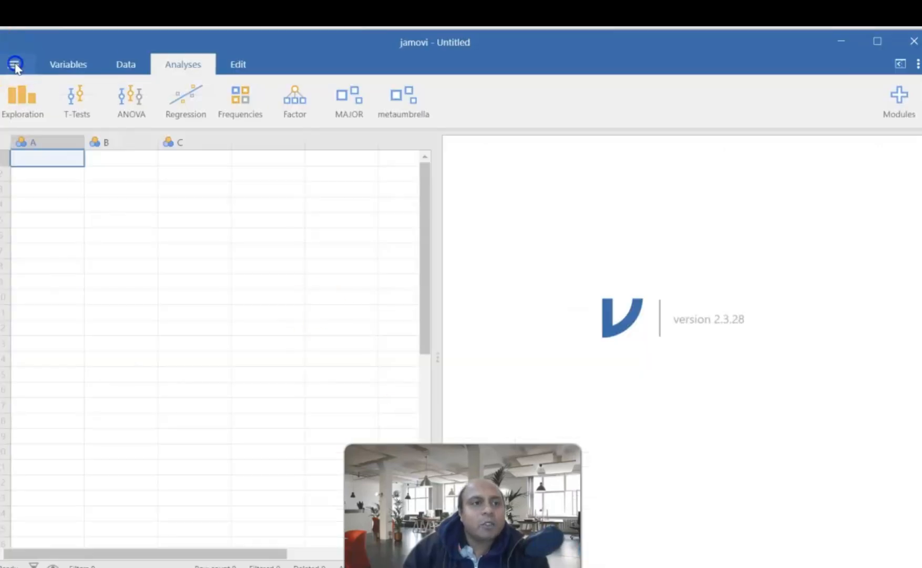
# Load the Molloy2014 correlation coefficient CSV from Documents into jamovi.
pyautogui.click(14, 65)
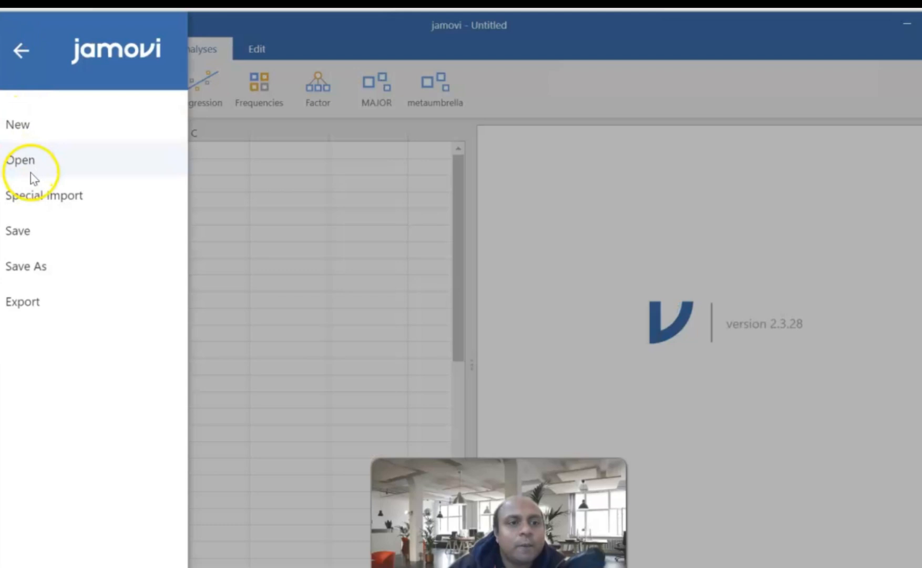
pyautogui.click(21, 160)
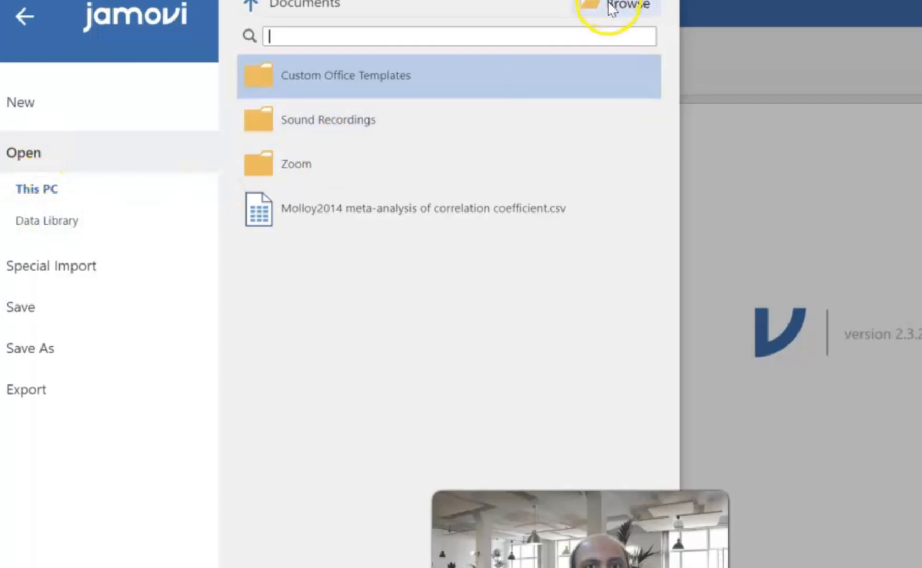
pyautogui.click(622, 4)
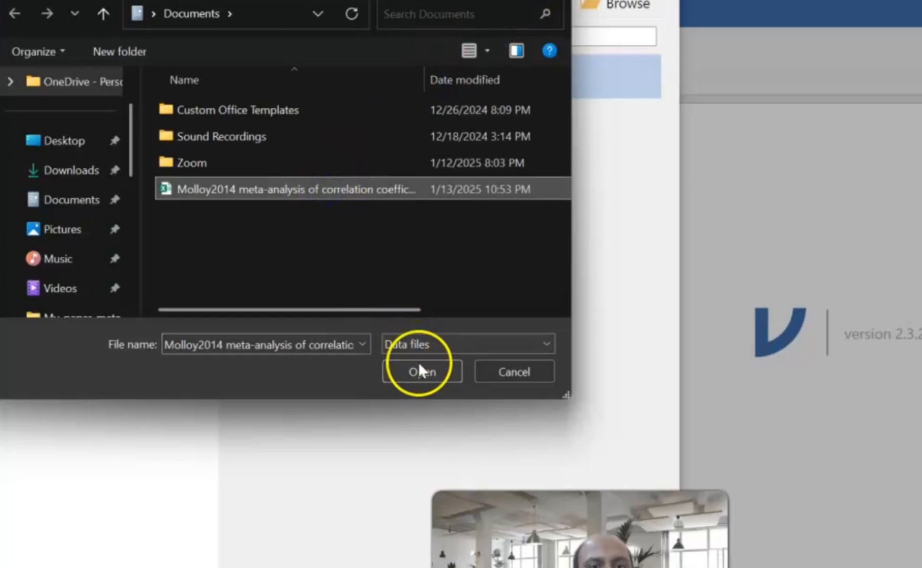
pyautogui.click(421, 371)
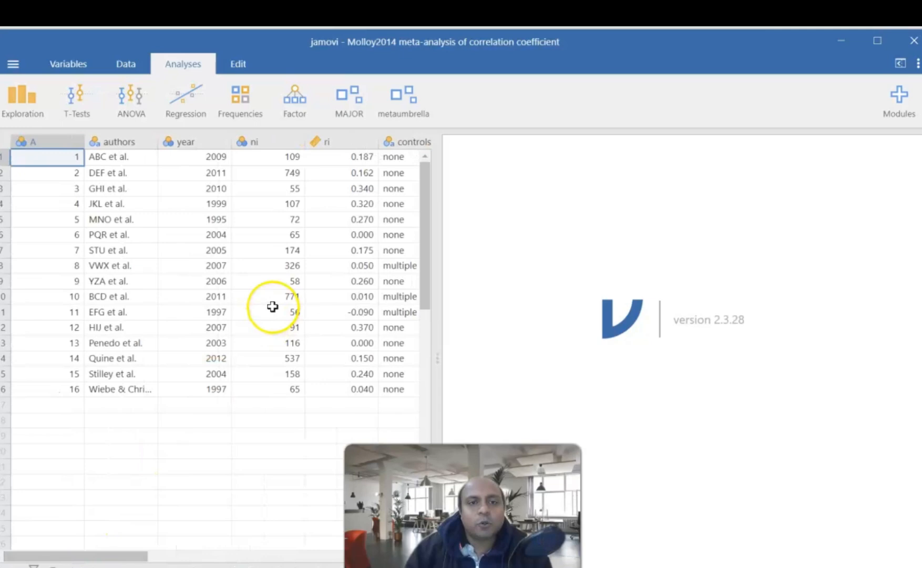
pyautogui.moveTo(336, 157)
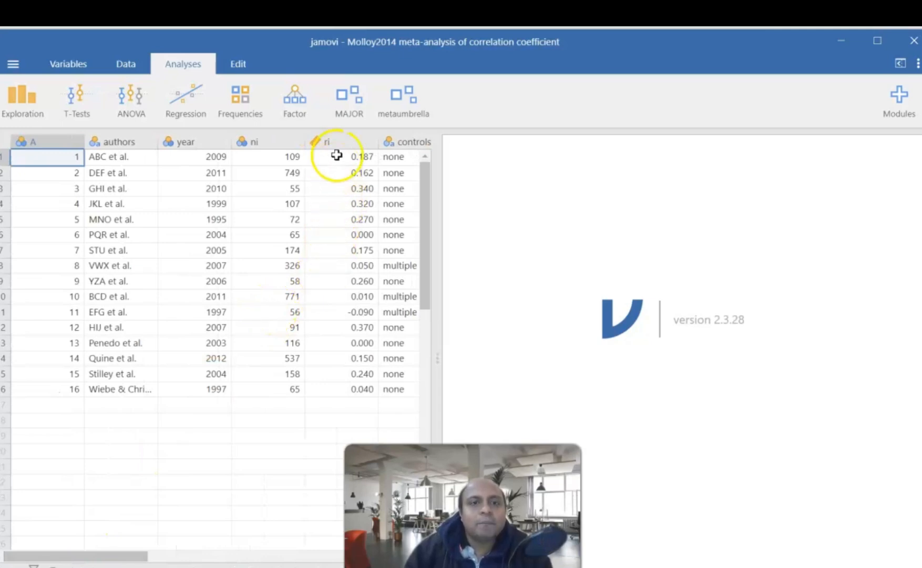
pyautogui.moveTo(349, 100)
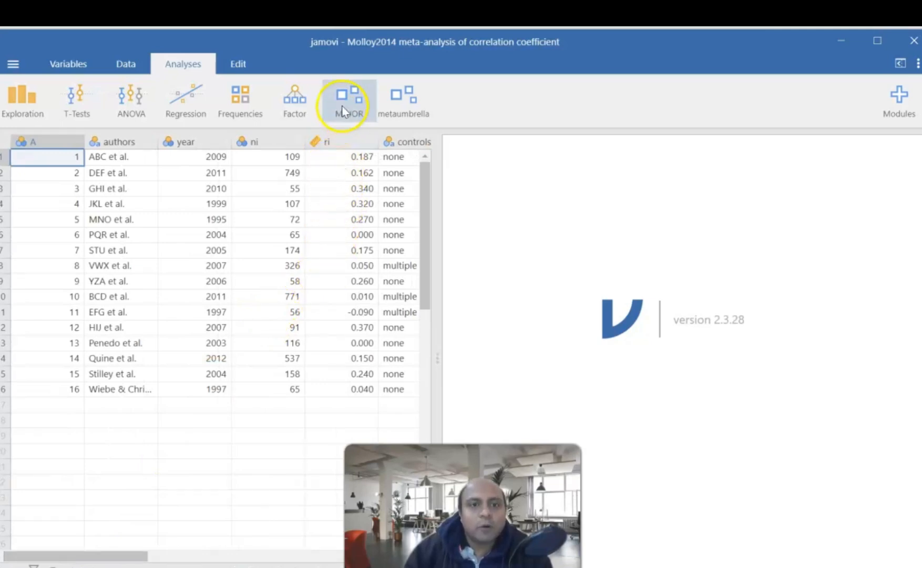
# Start a MAJOR Correlation Coefficients (r, N) meta-analysis.
pyautogui.click(348, 100)
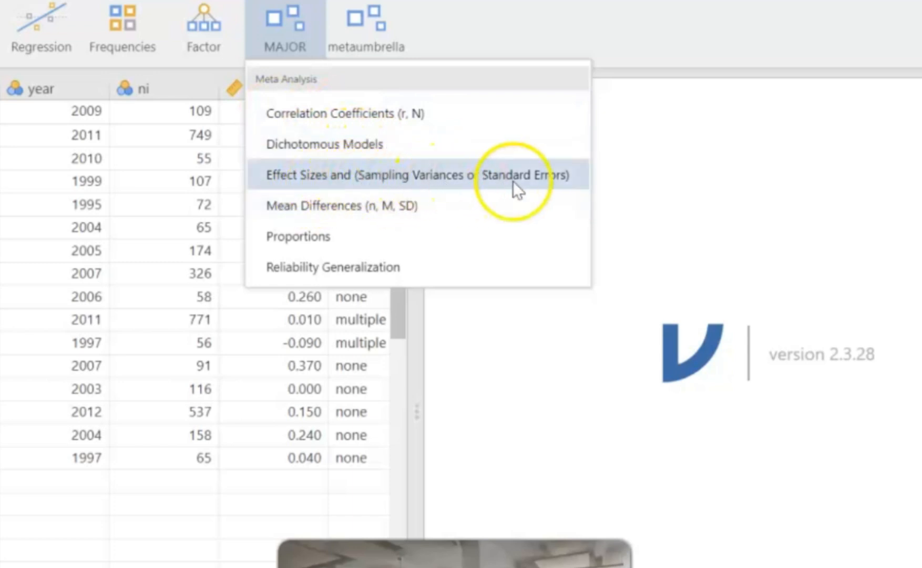
pyautogui.moveTo(368, 217)
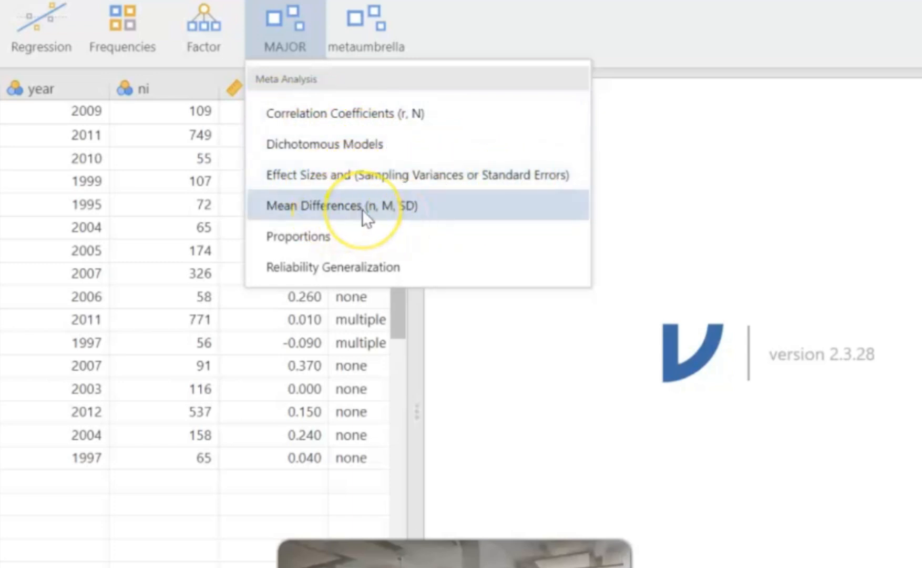
pyautogui.moveTo(306, 266)
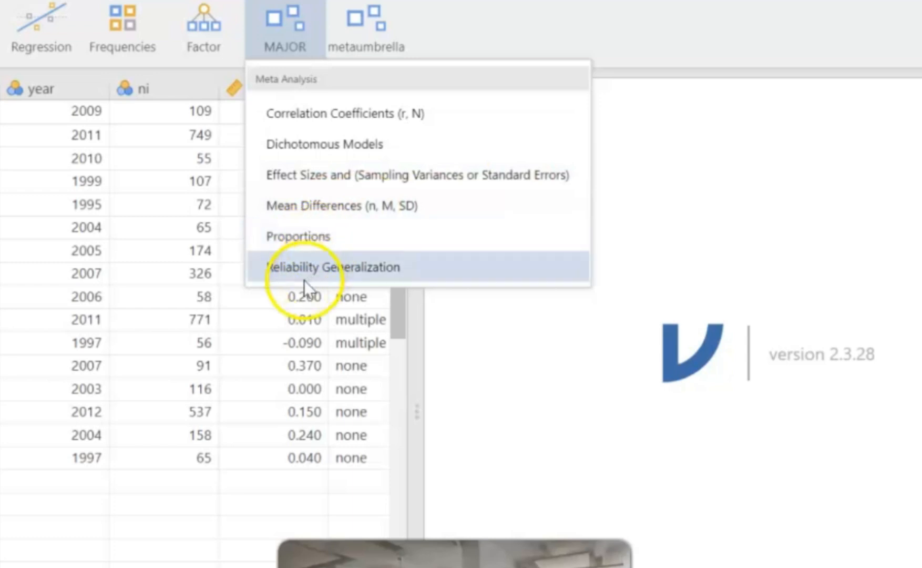
pyautogui.moveTo(385, 276)
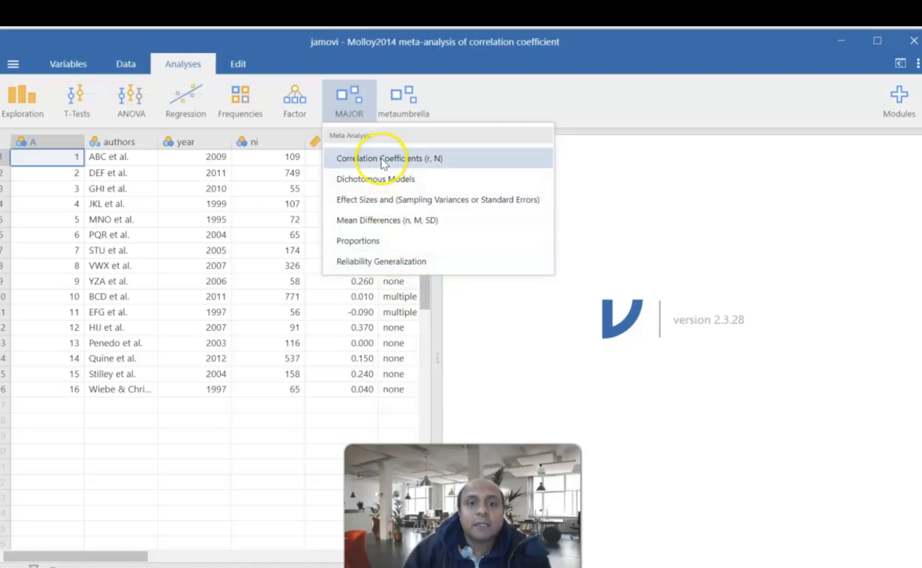
pyautogui.click(389, 159)
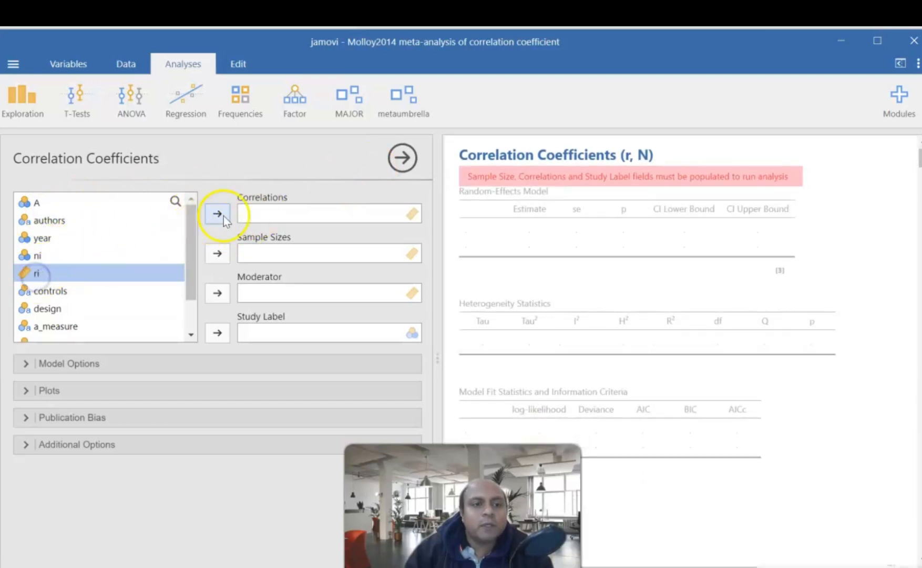
# Assign ri as correlations, ni as sample sizes and authors as study labels to run the random-effects model.
pyautogui.click(217, 213)
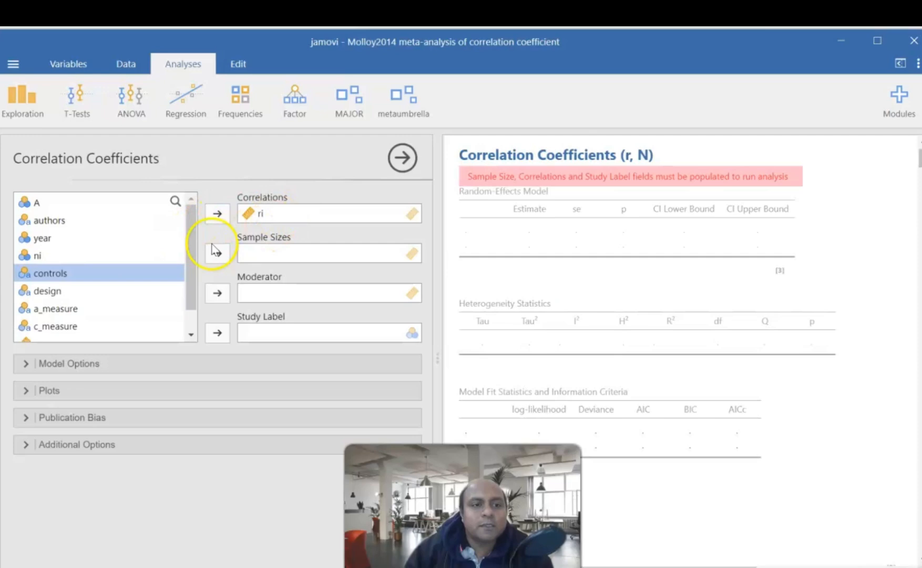
pyautogui.click(217, 253)
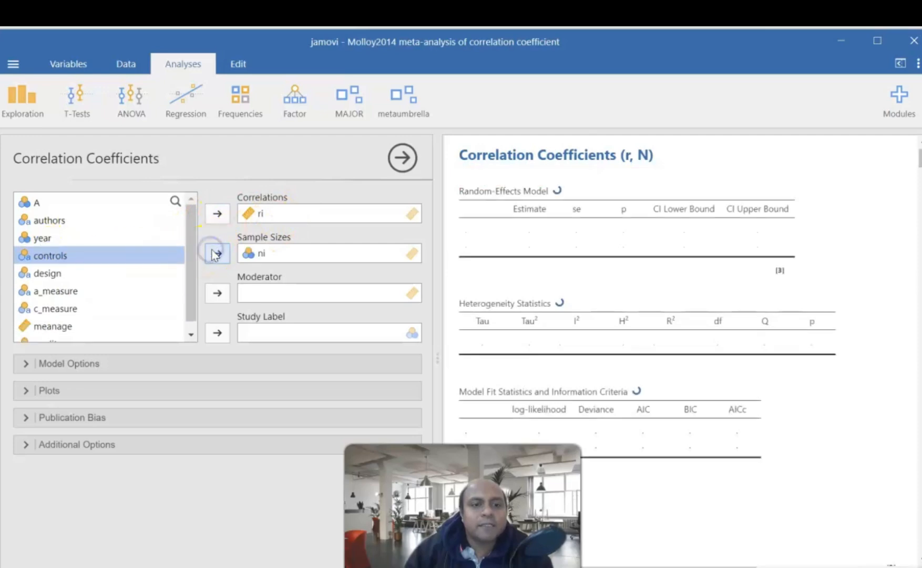
pyautogui.click(217, 332)
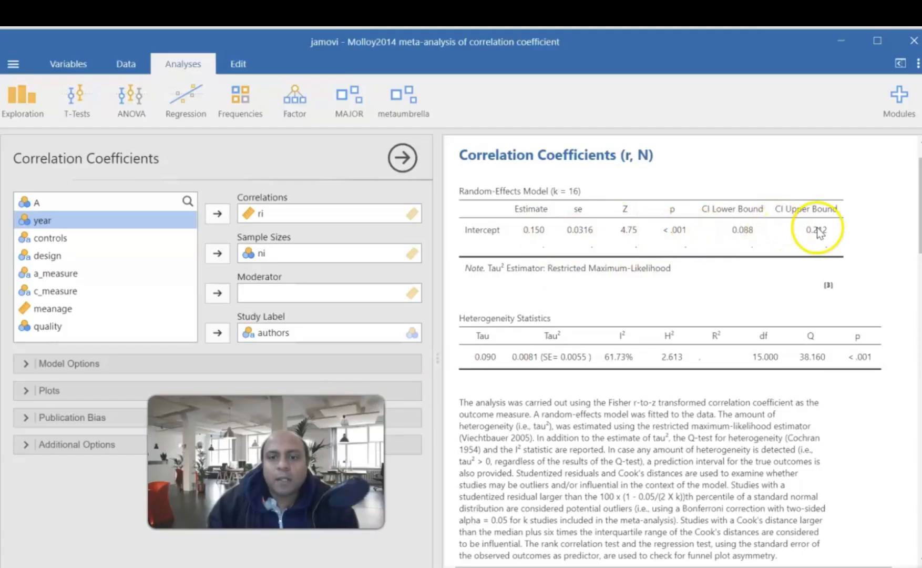
pyautogui.moveTo(618, 290)
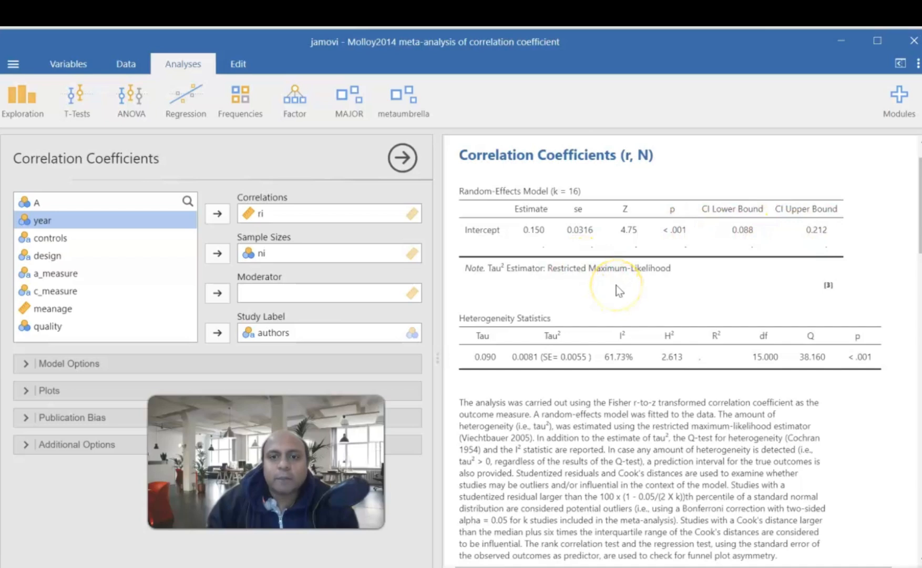
pyautogui.moveTo(569, 199)
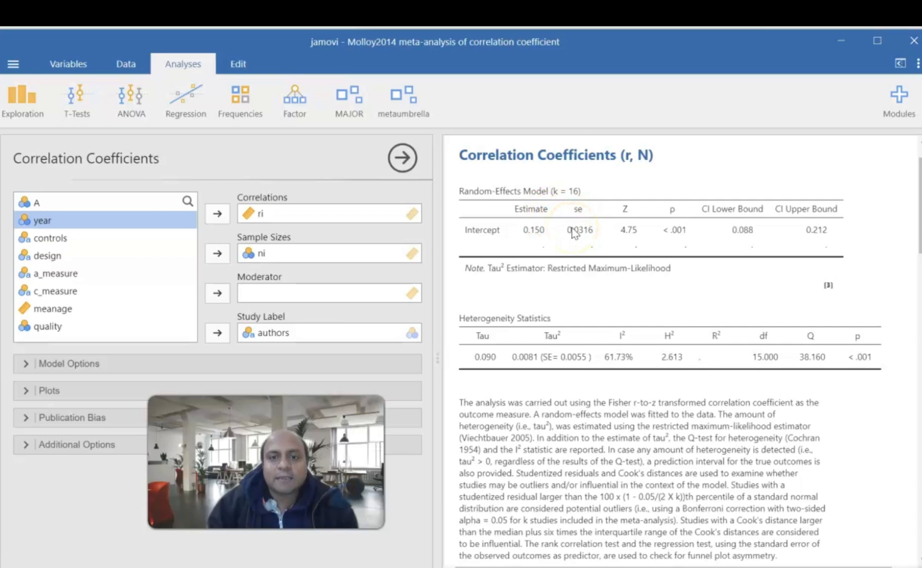
pyautogui.scroll(-3)
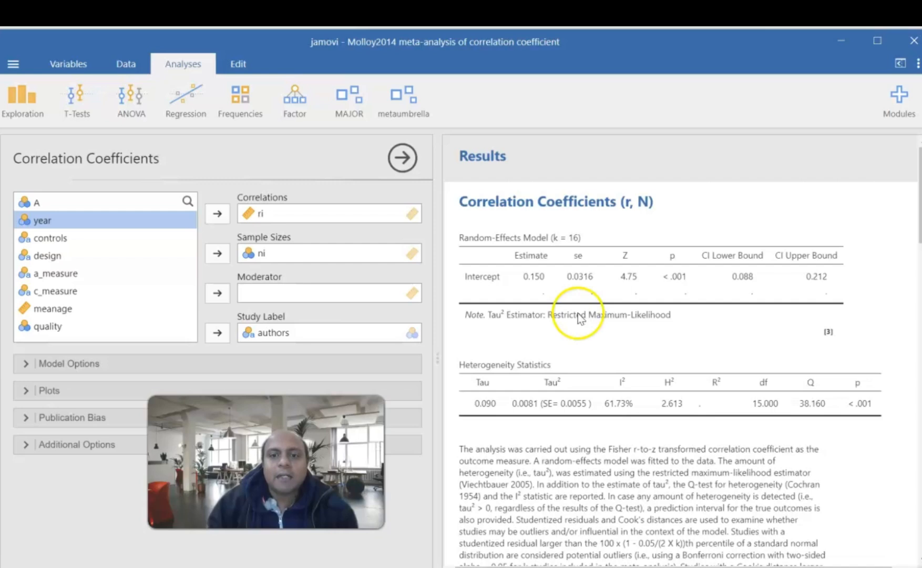
pyautogui.moveTo(612, 277)
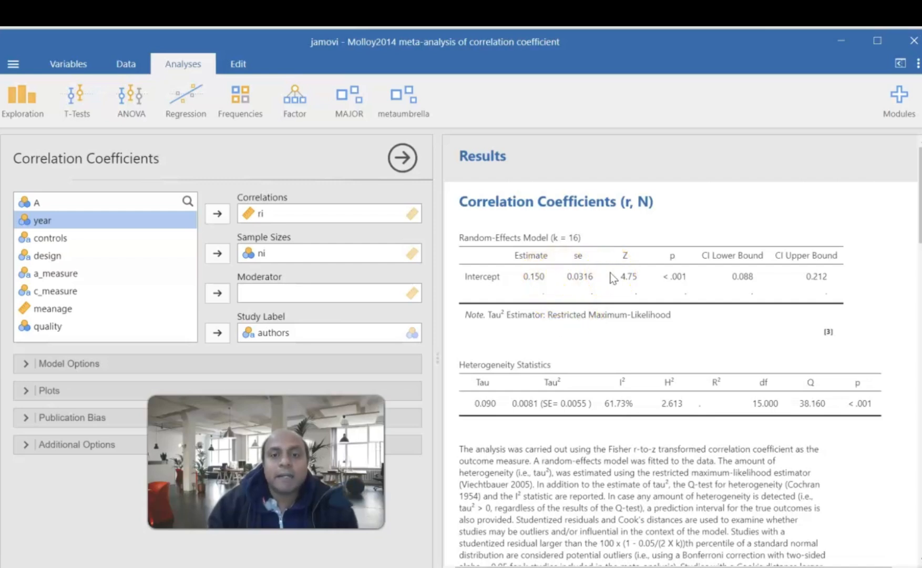
pyautogui.scroll(-3)
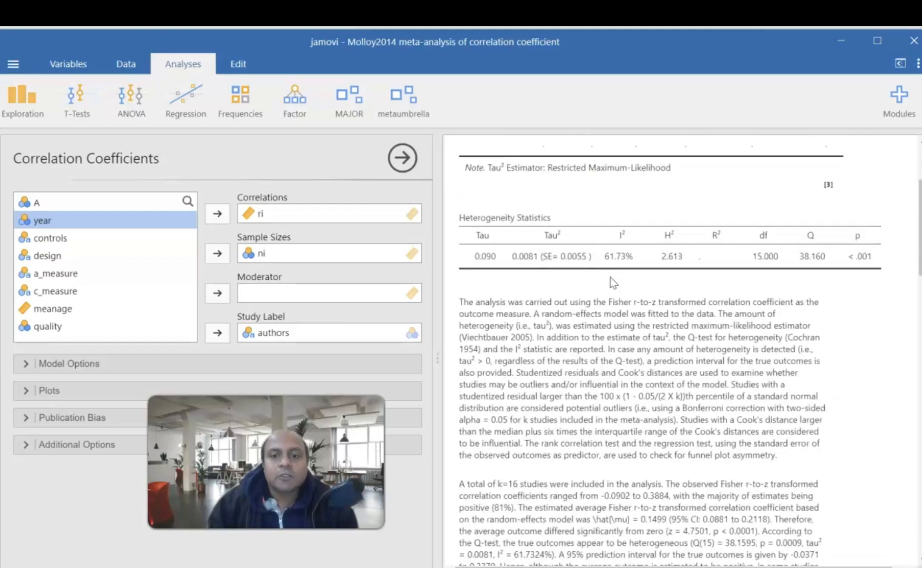
pyautogui.scroll(-3)
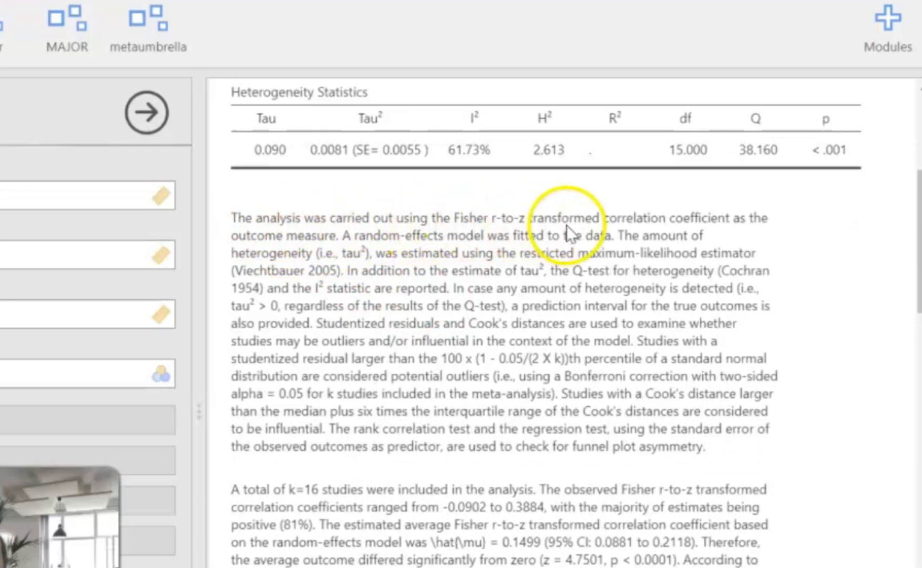
pyautogui.moveTo(412, 259)
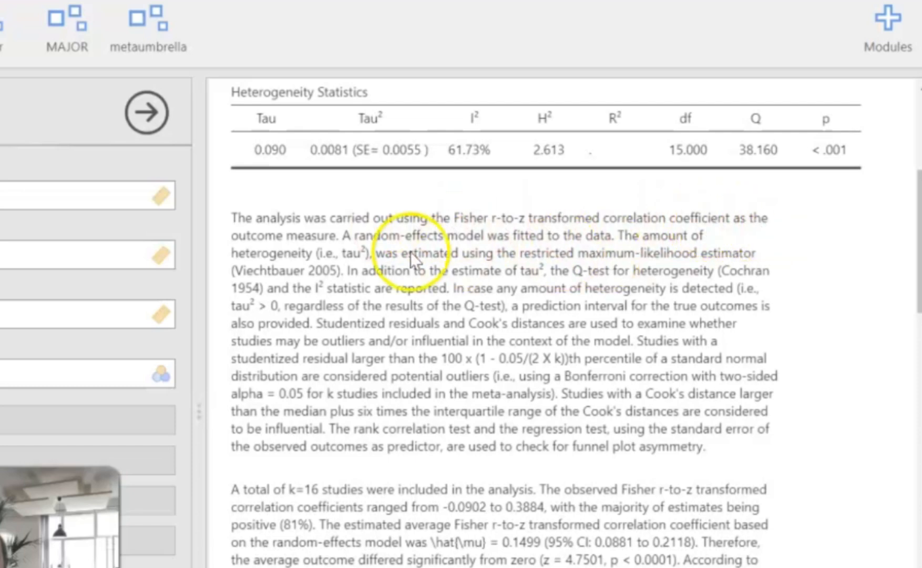
pyautogui.moveTo(359, 254)
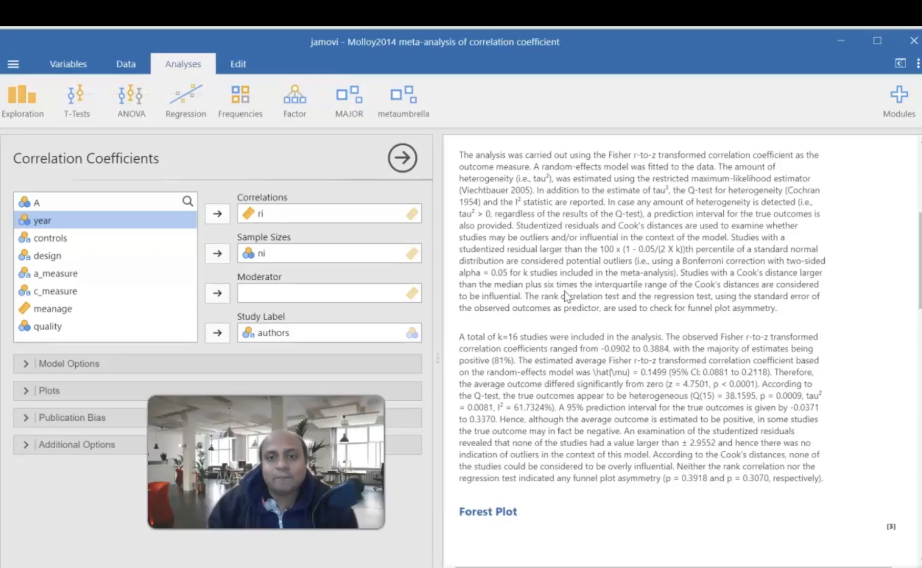
pyautogui.scroll(-3)
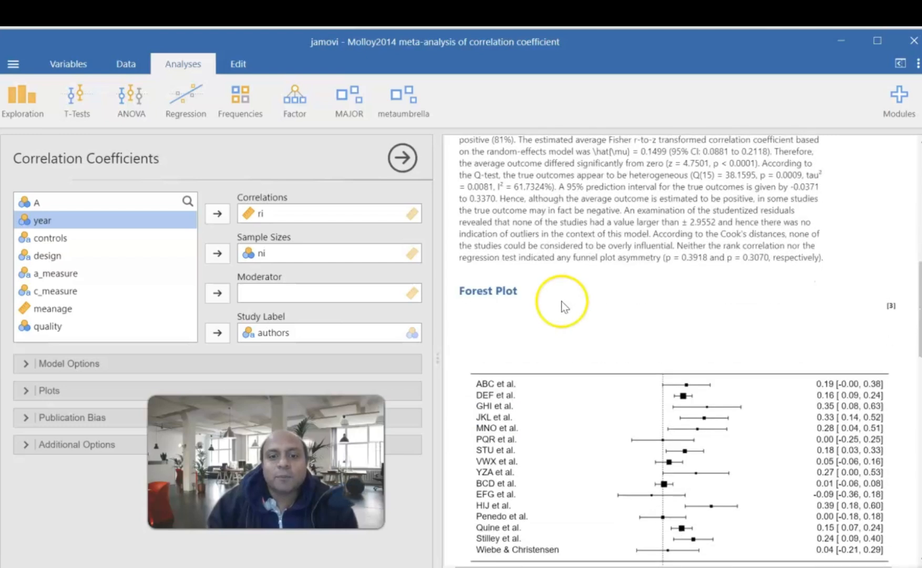
pyautogui.scroll(-3)
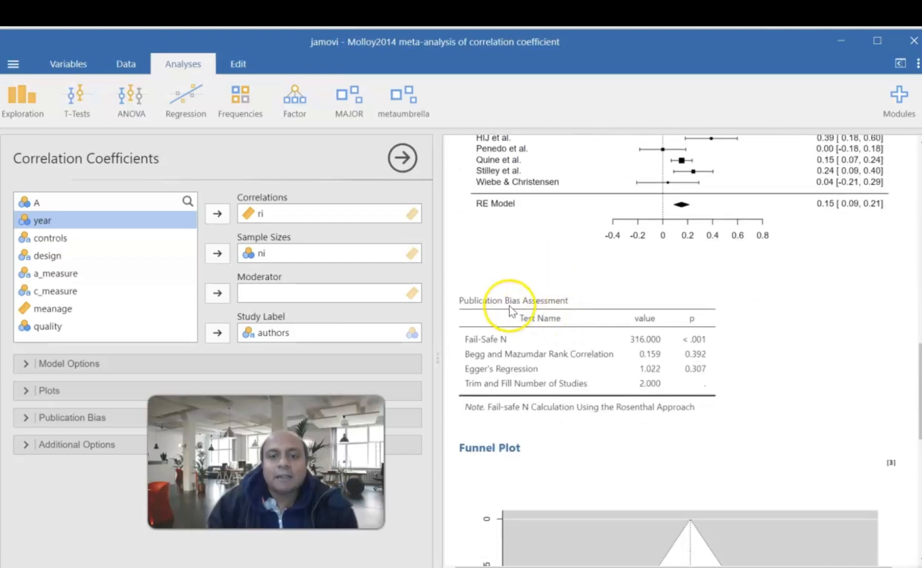
pyautogui.scroll(-3)
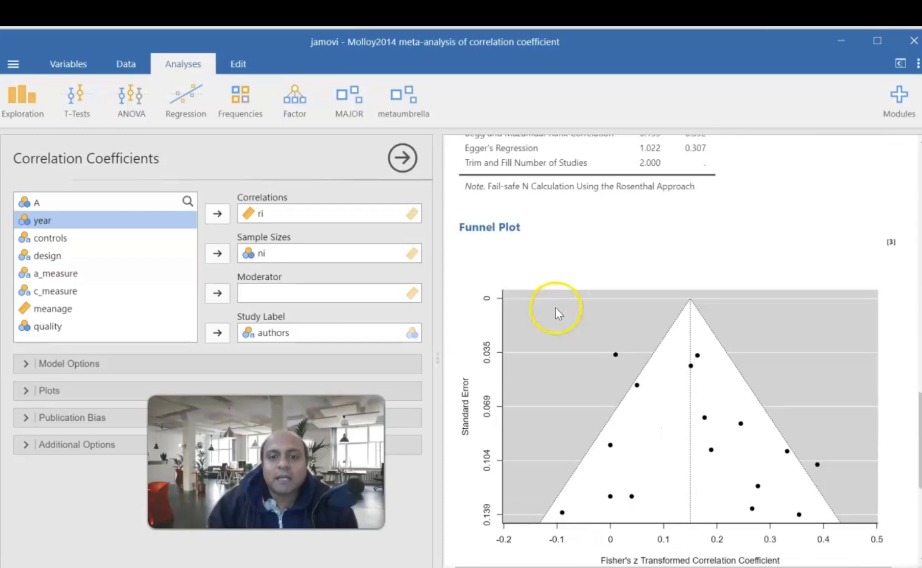
pyautogui.scroll(-3)
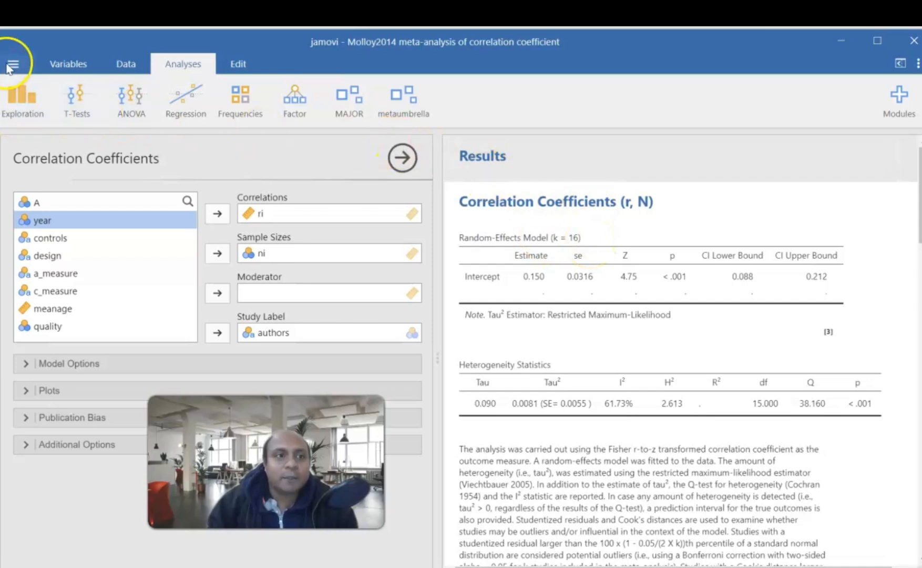
pyautogui.click(12, 63)
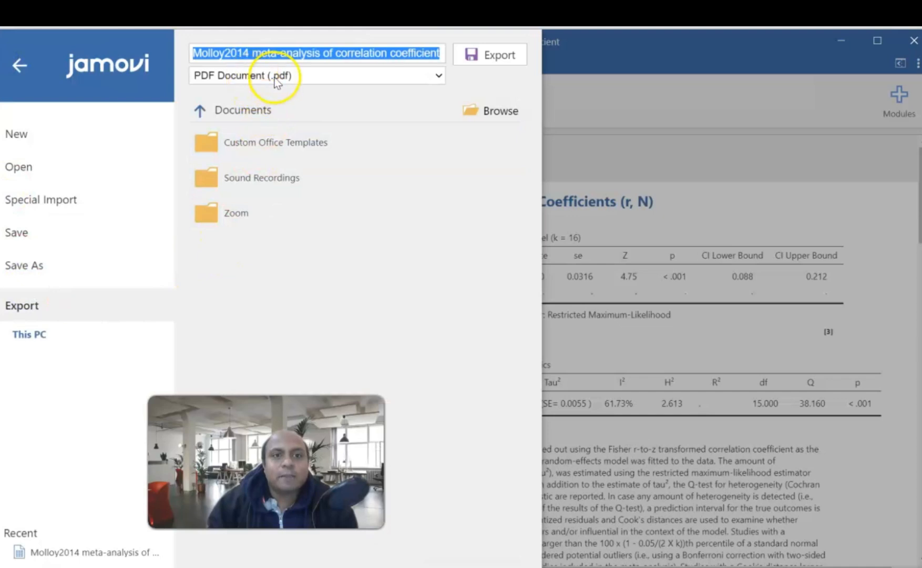
pyautogui.click(316, 75)
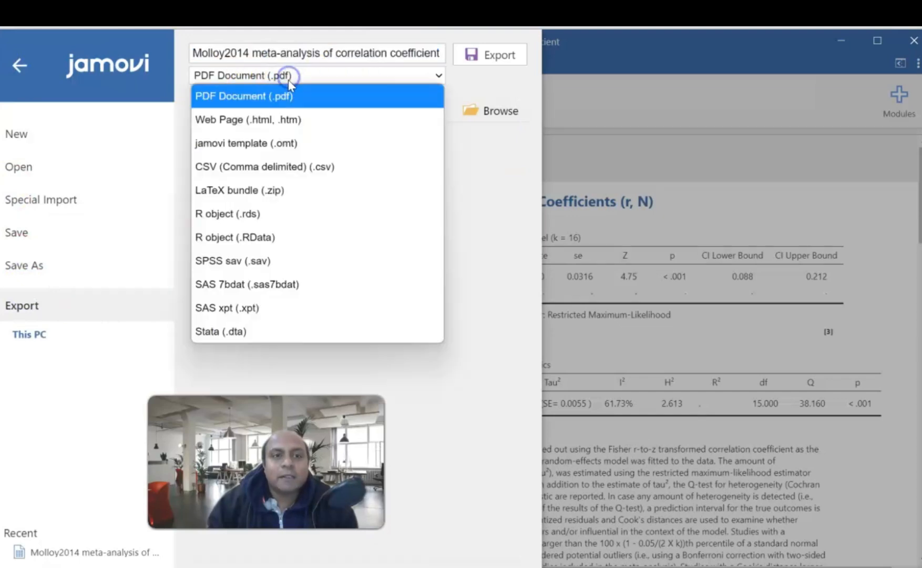
pyautogui.moveTo(250, 166)
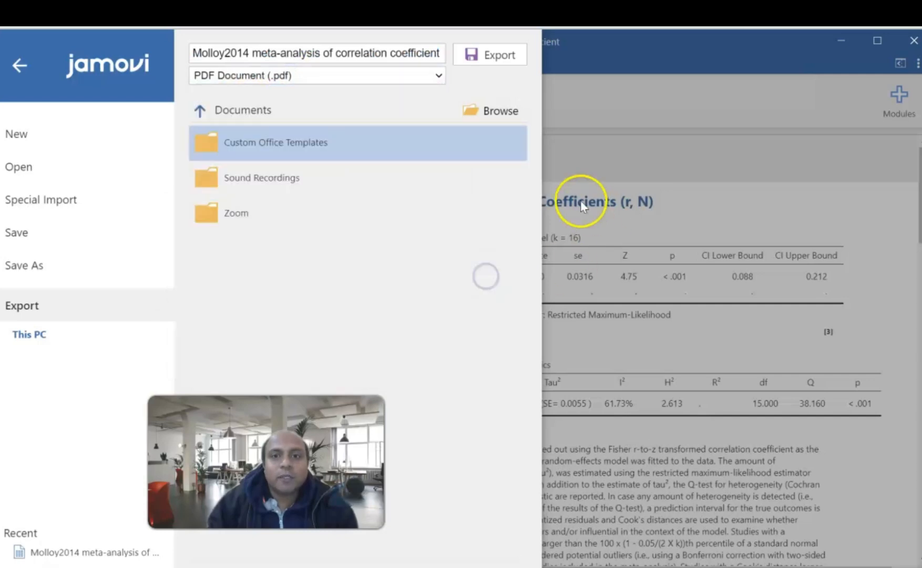
pyautogui.click(19, 65)
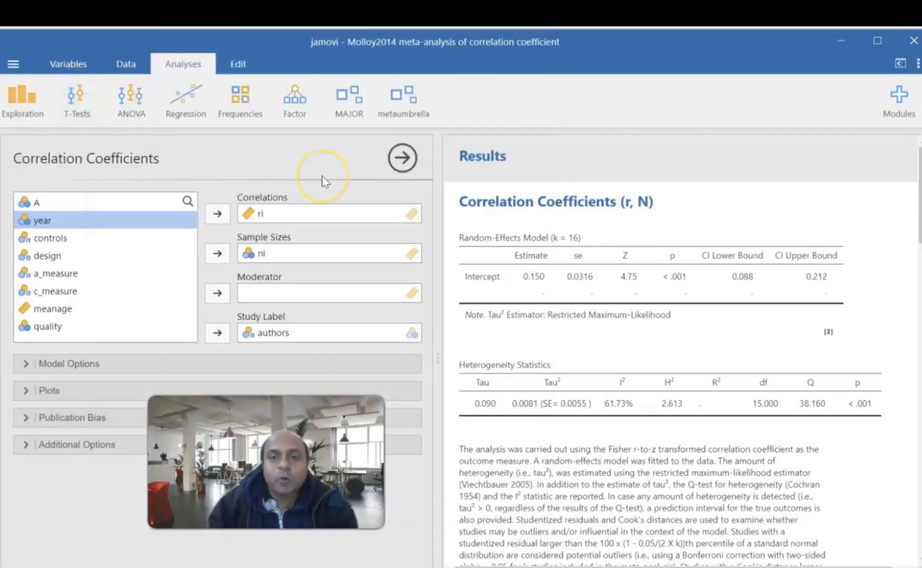
# Scroll through the interpretation text and funnel plot, then down the SSDRF Academy homepage.
pyautogui.scroll(-3)
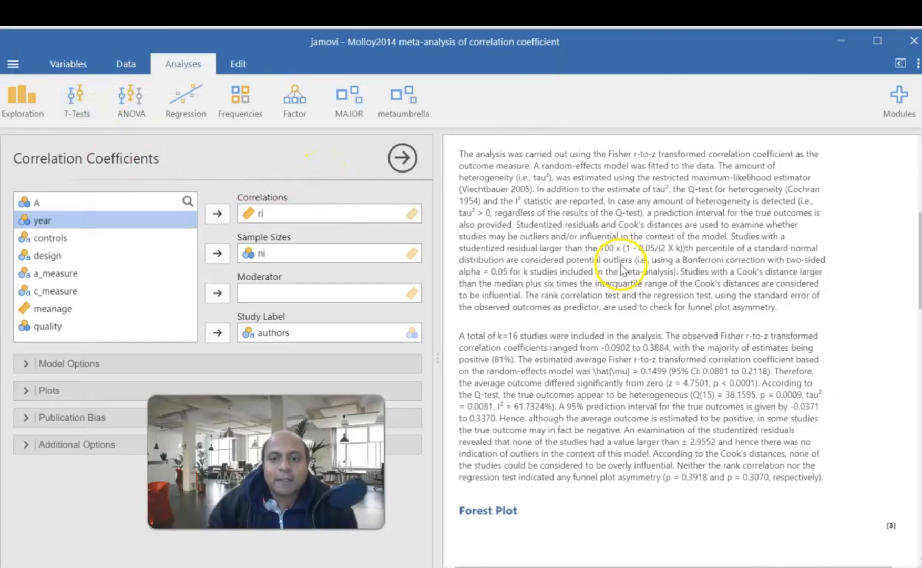
pyautogui.scroll(-3)
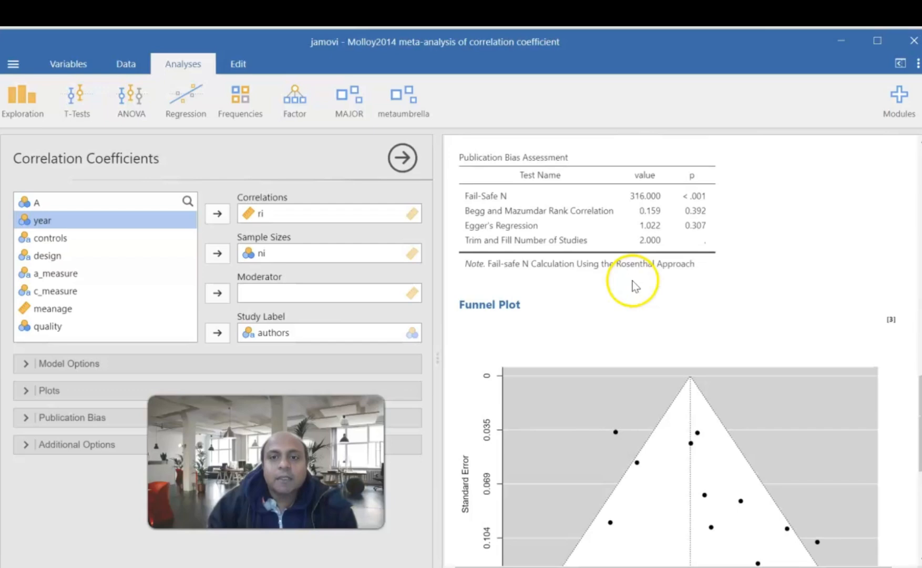
pyautogui.scroll(3)
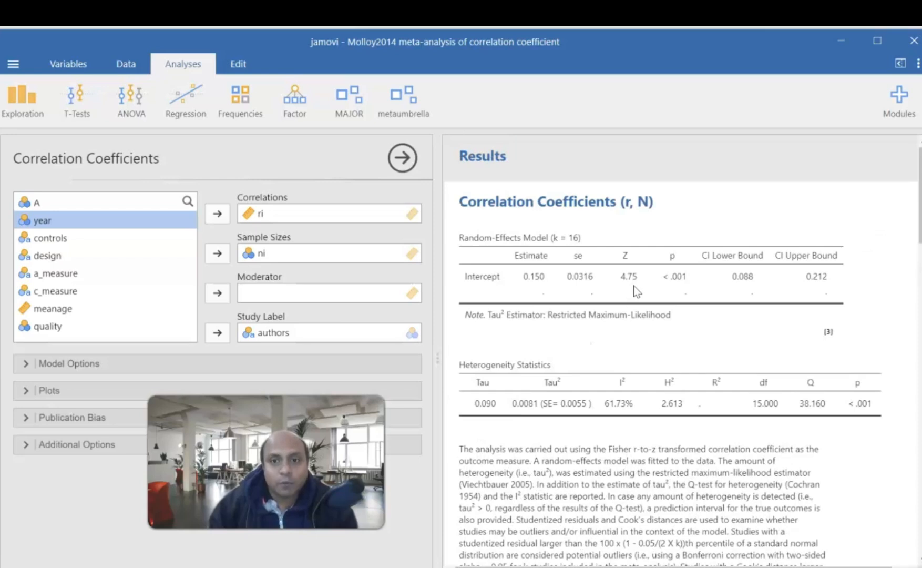
pyautogui.scroll(-3)
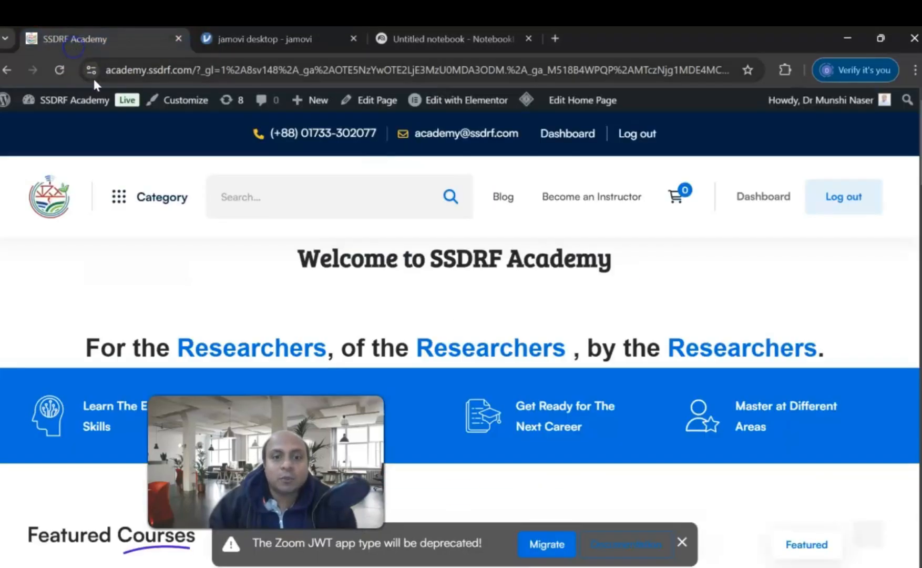
# Scroll to the Students are Viewing meta-analysis course, then leave for the SSDRF About Us page.
pyautogui.scroll(-3)
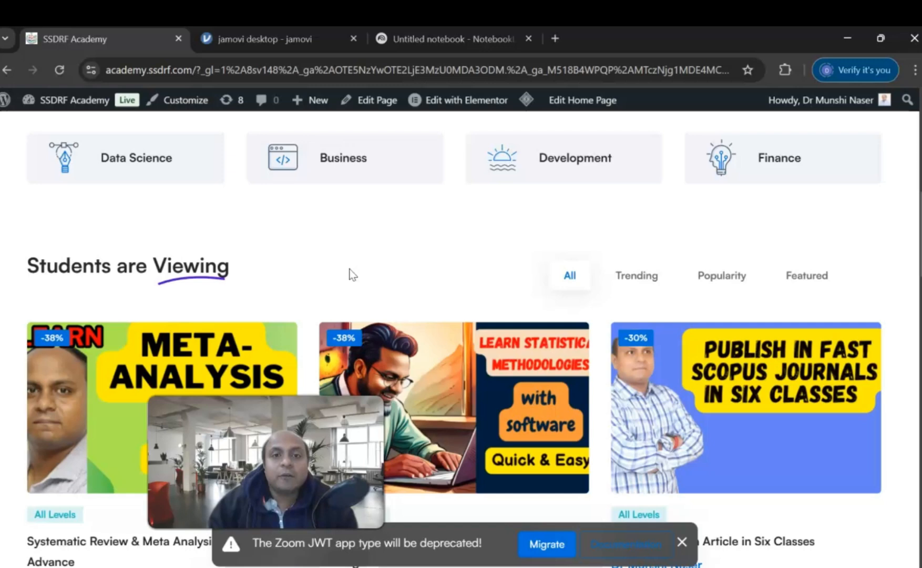
pyautogui.scroll(-3)
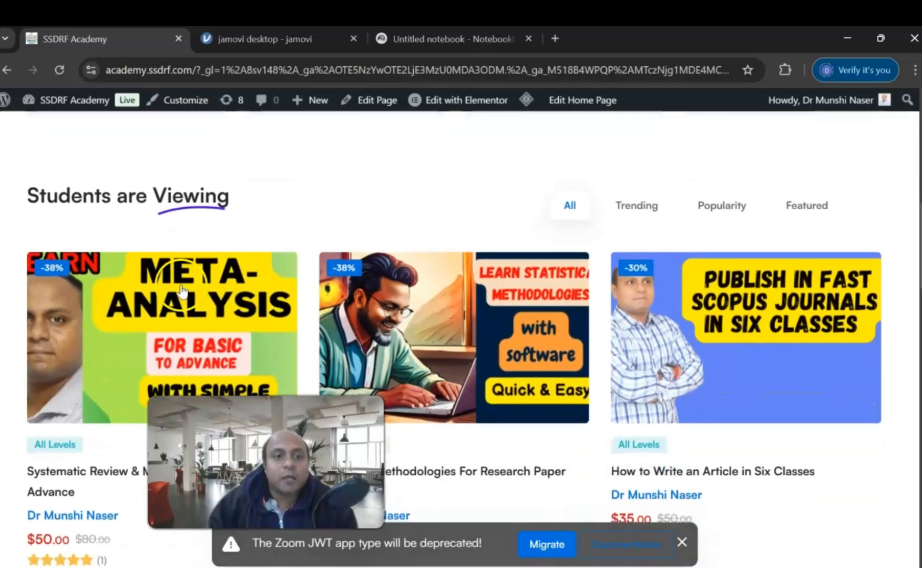
pyautogui.scroll(-3)
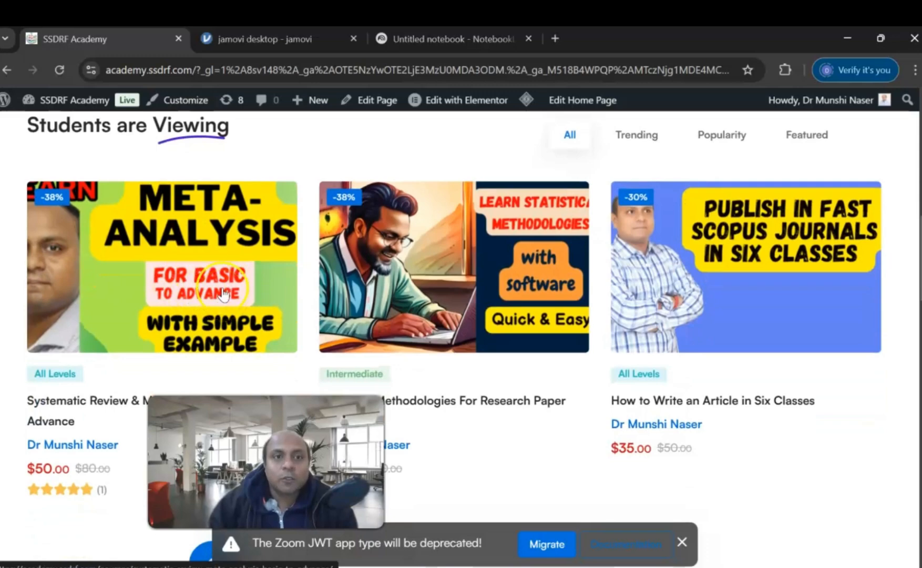
pyautogui.click(8, 71)
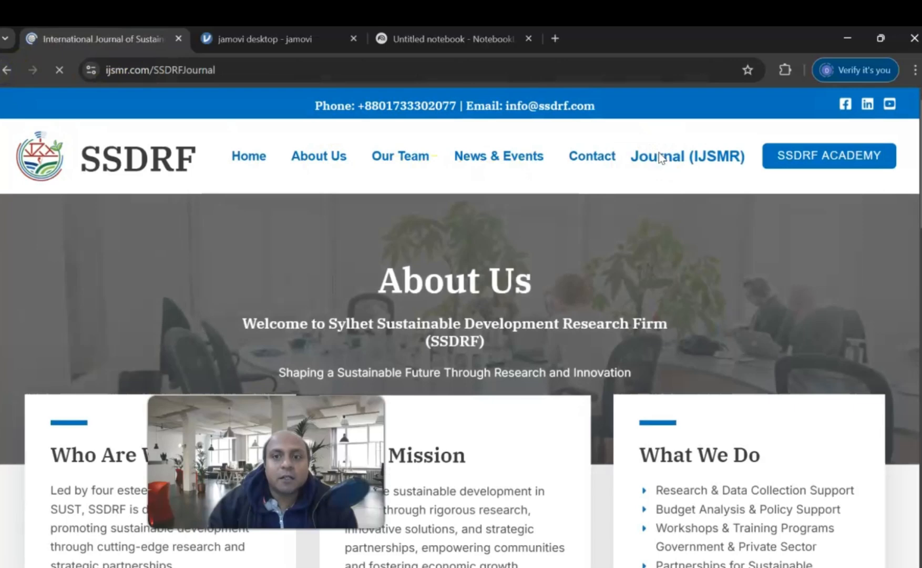
# Browse the IJSMR journal homepage from the SSDRF nav bar, scrolling to Current Issue and About the Journal.
pyautogui.click(687, 156)
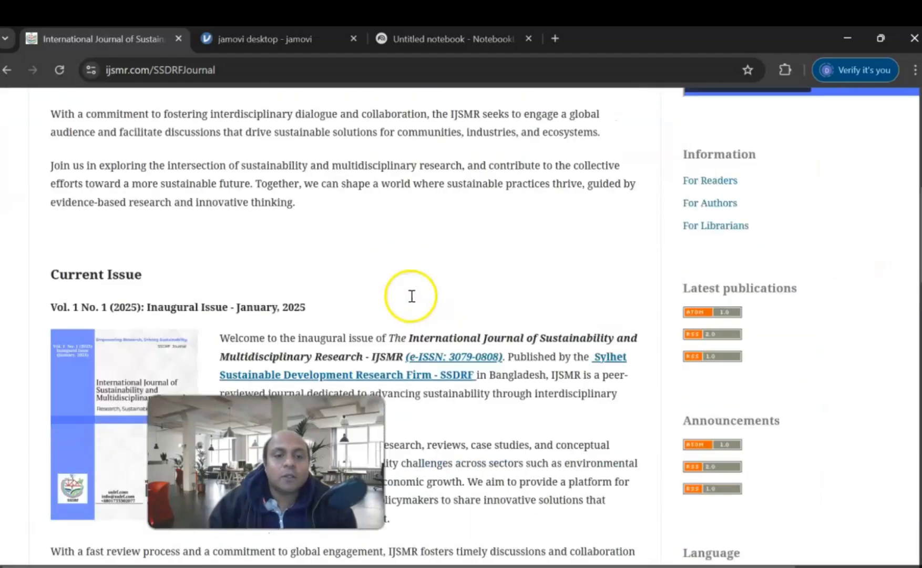
pyautogui.scroll(-3)
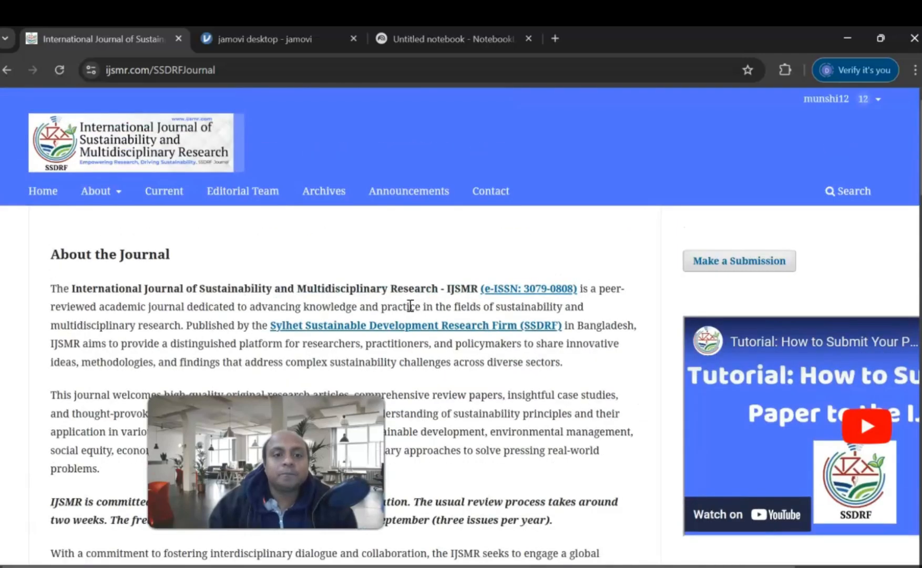
pyautogui.moveTo(373, 324)
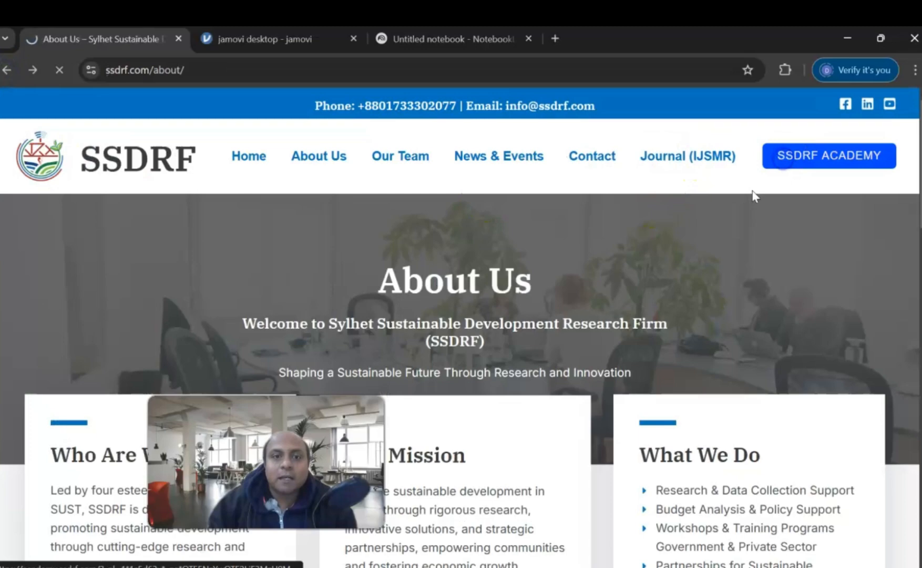
# Browse SSDRF Academy's Systematic Review & Meta-Analysis course listing, then return to the jamovi Desktop download page.
pyautogui.click(829, 155)
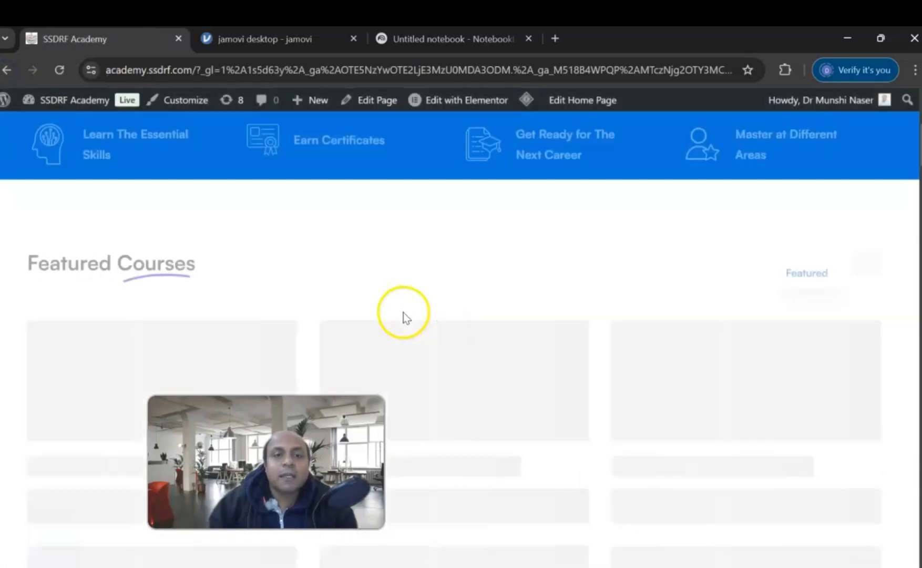
pyautogui.scroll(-3)
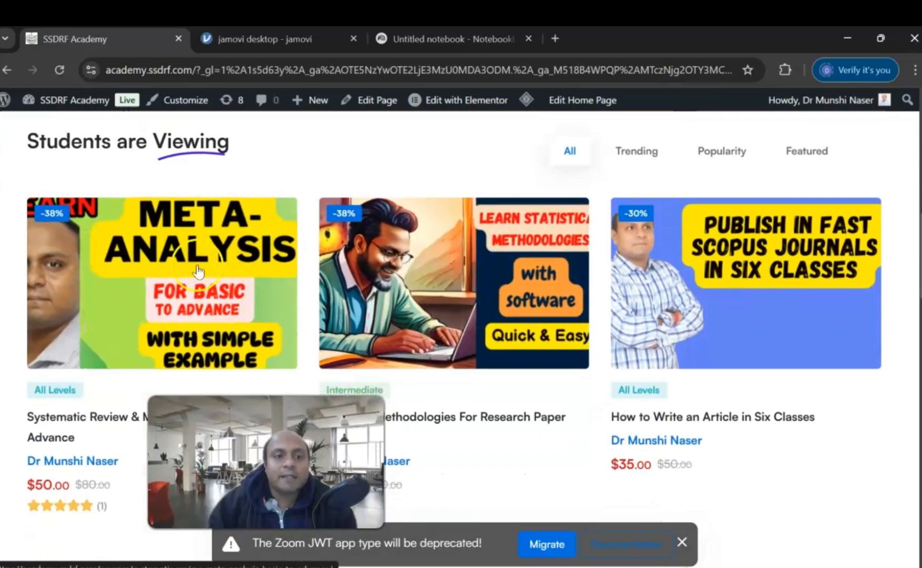
pyautogui.moveTo(206, 310)
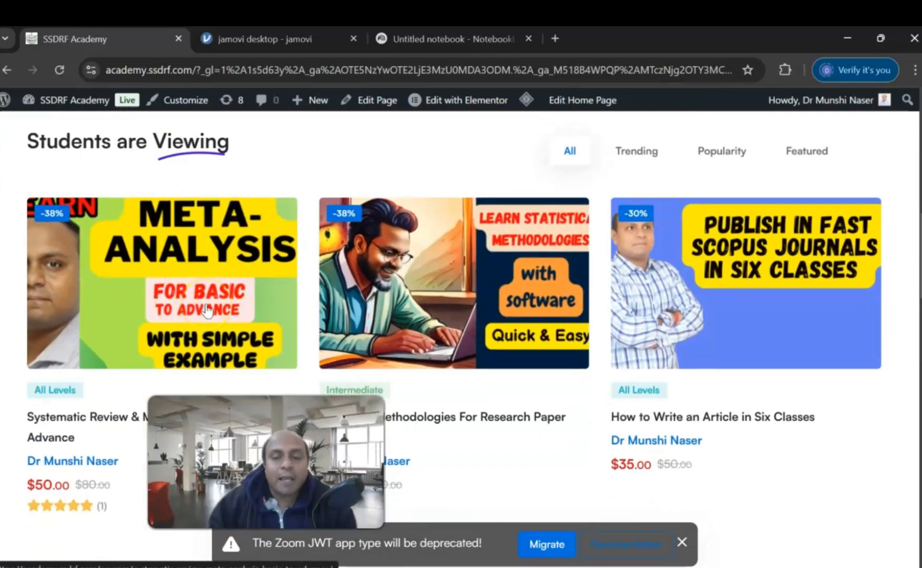
pyautogui.click(265, 39)
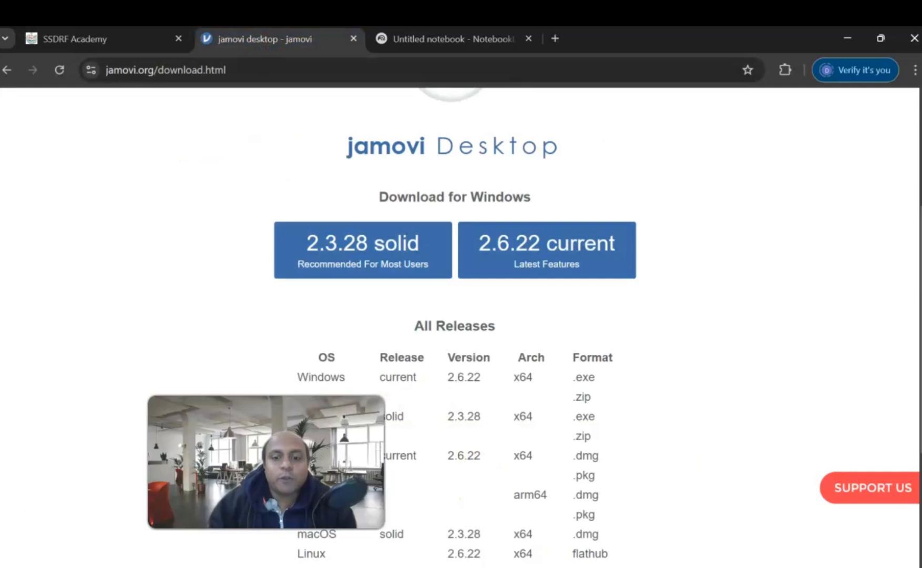